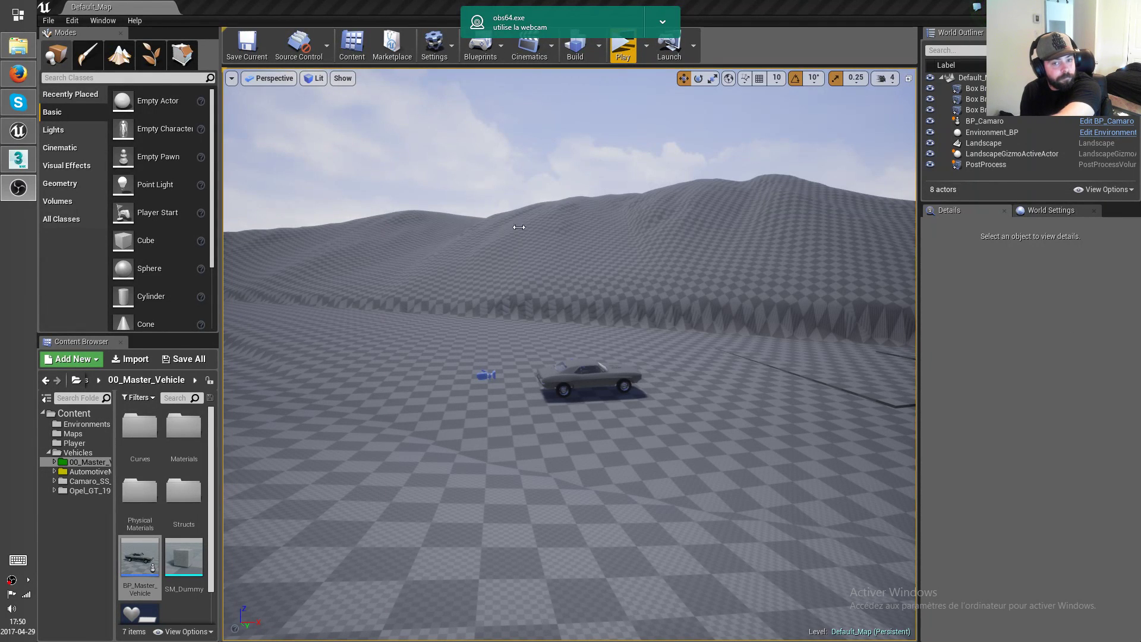
Review the BP_Master_Vehicle blueprint from the Content Browser.
{"action": "left_click", "coordinate": [661, 21]}
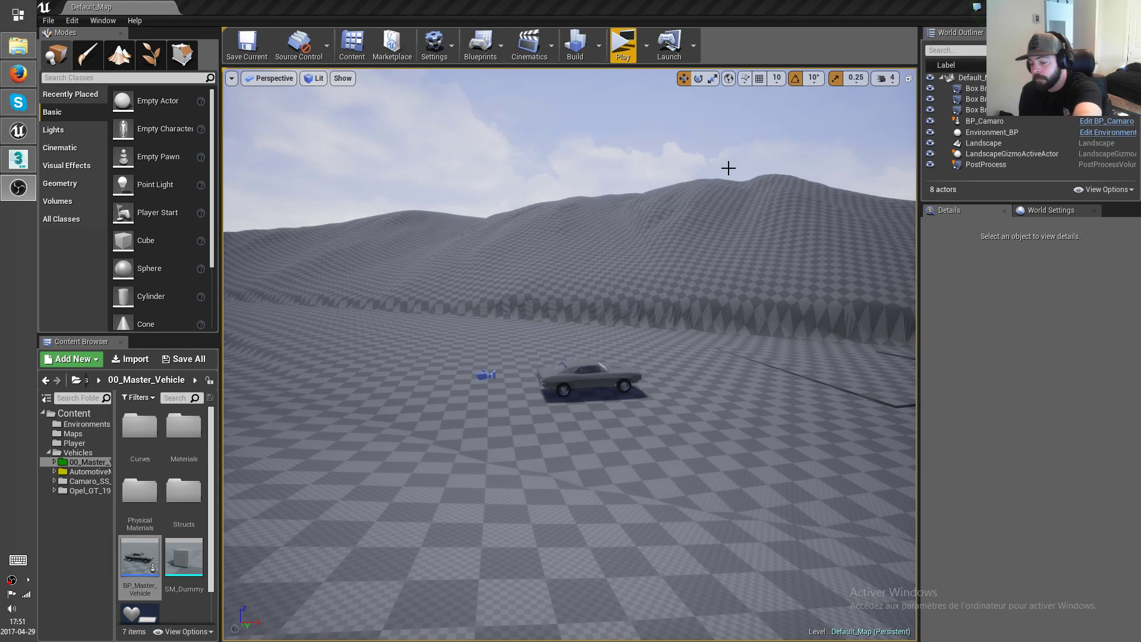
{"action": "mouse_move", "coordinate": [706, 404]}
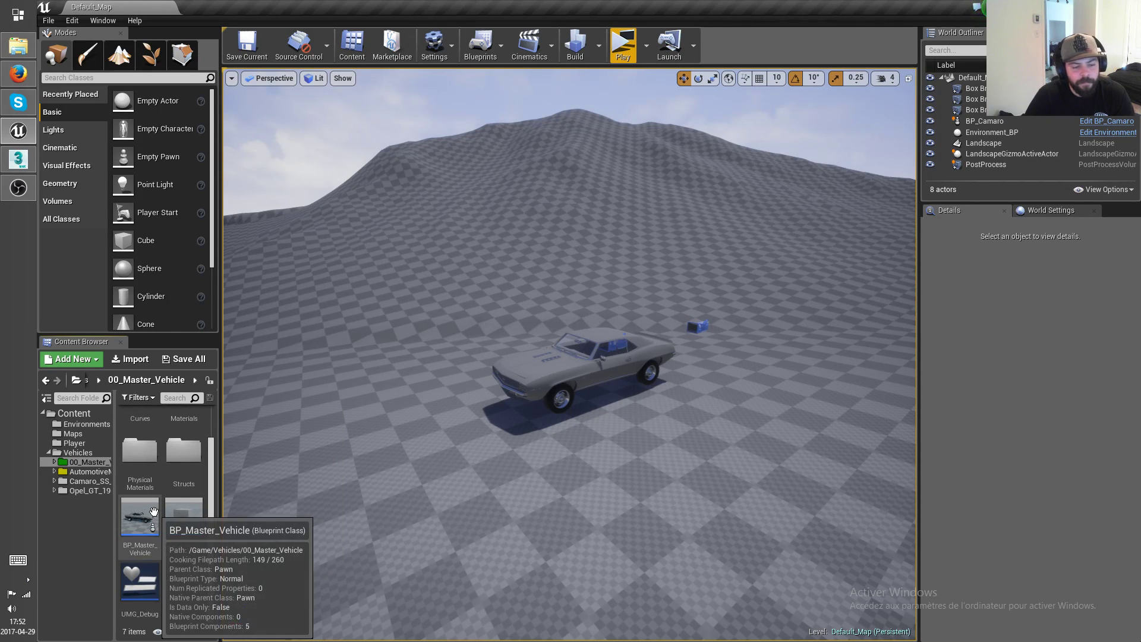
{"action": "double_click", "coordinate": [140, 518]}
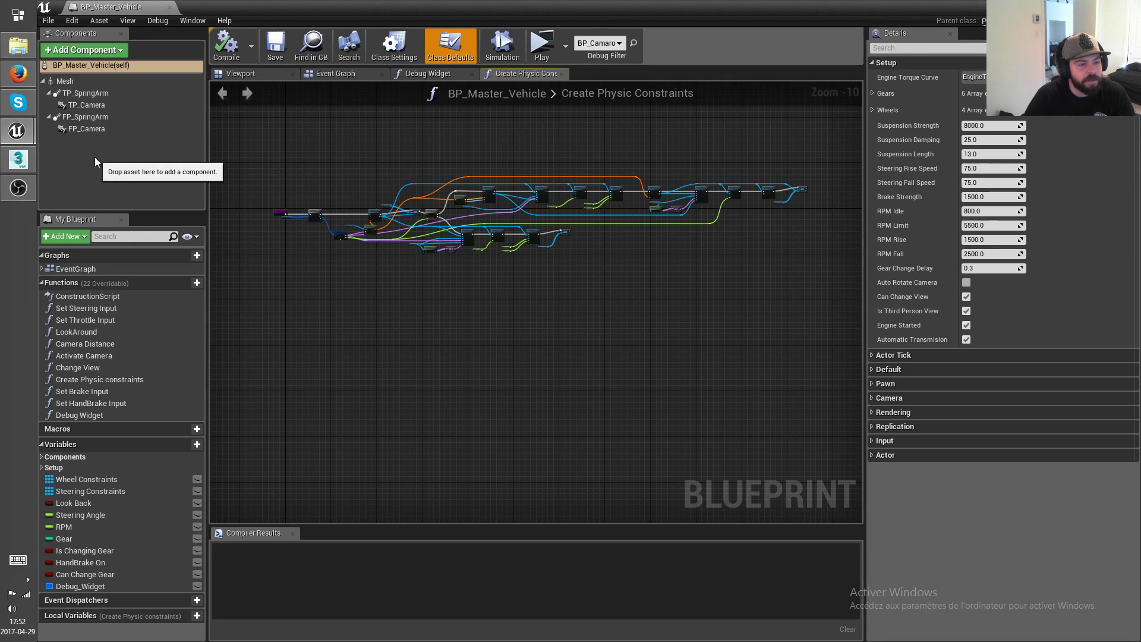
{"action": "mouse_move", "coordinate": [106, 153]}
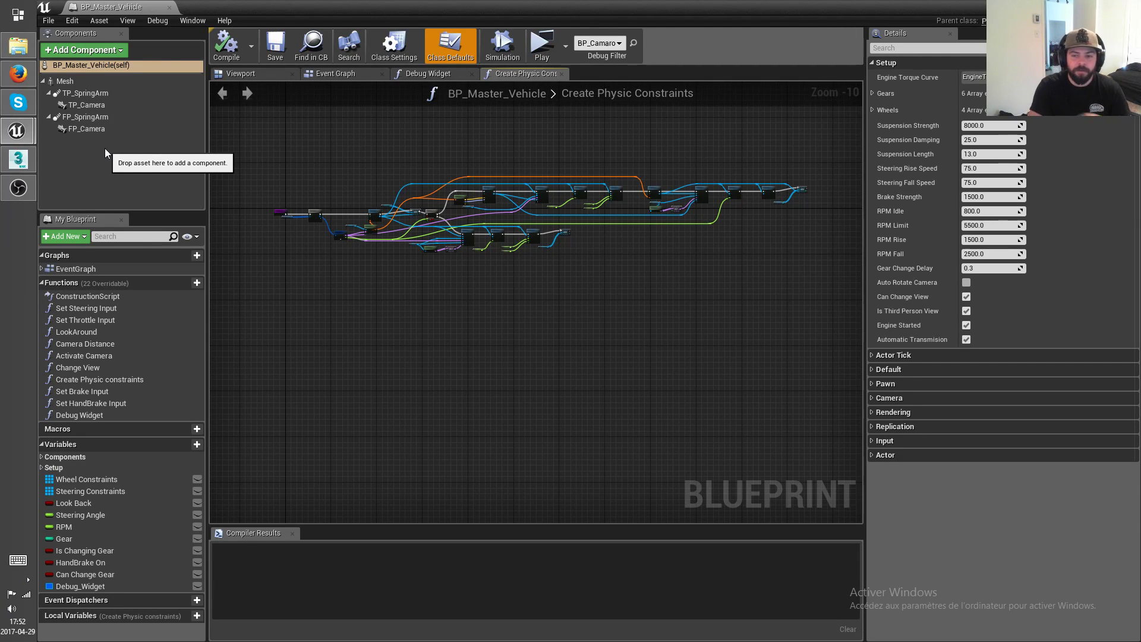
{"action": "mouse_move", "coordinate": [346, 164]}
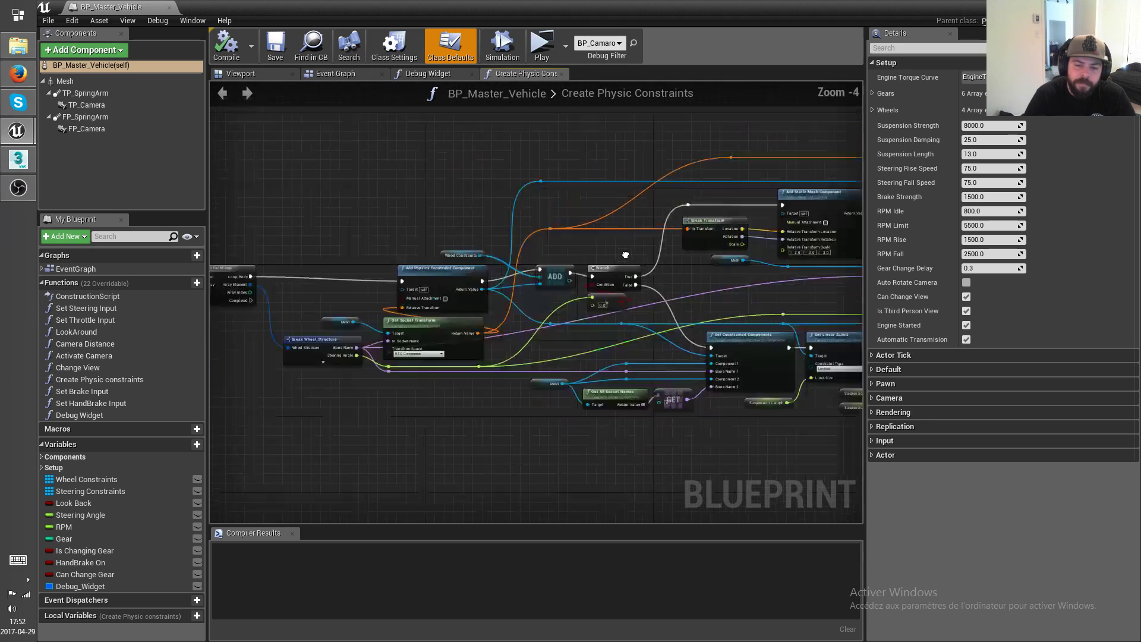
{"action": "scroll", "scroll_direction": "down", "scroll_amount": 3}
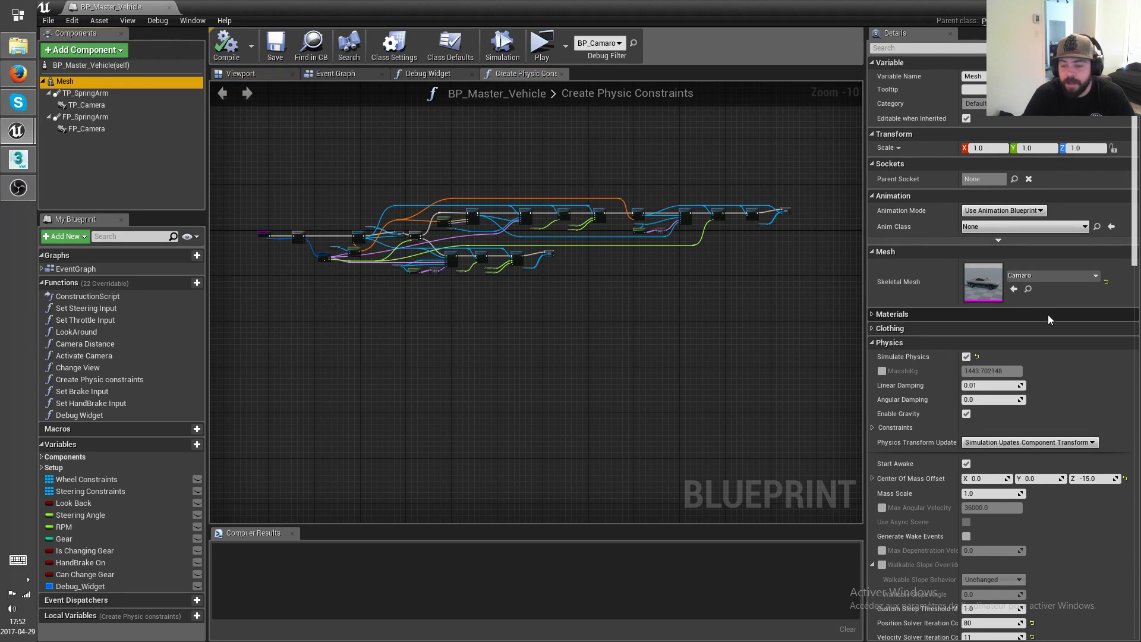
{"action": "mouse_move", "coordinate": [1042, 278]}
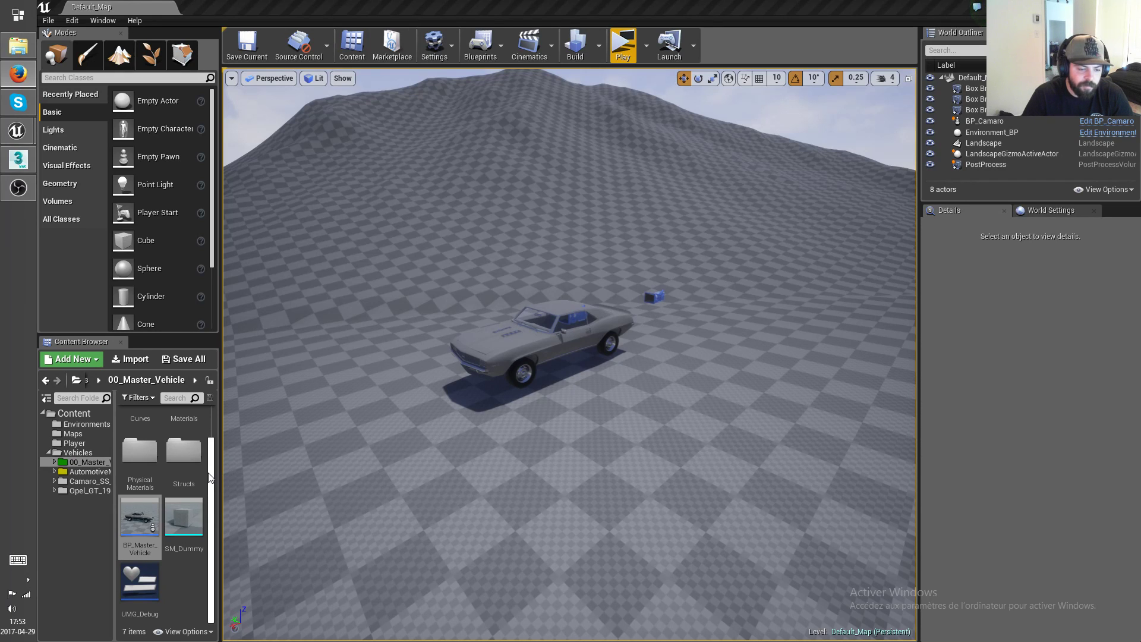
Inspect the Camaro_PhysicsAsset: the four wheel bodies and its physics constraints.
{"action": "left_click", "coordinate": [91, 481]}
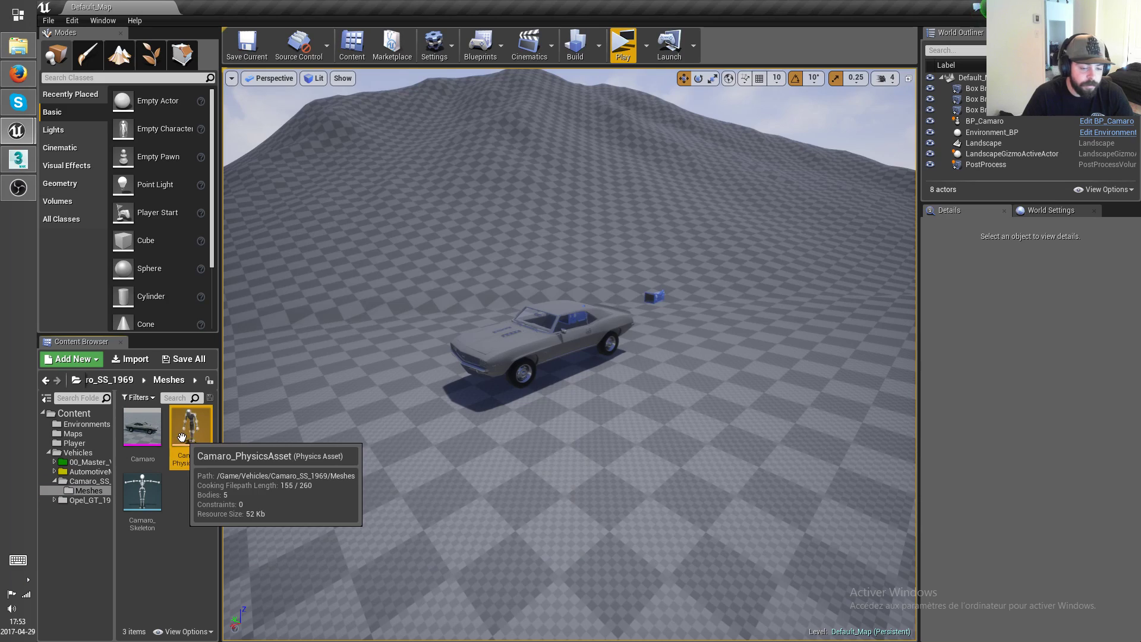
{"action": "double_click", "coordinate": [190, 426]}
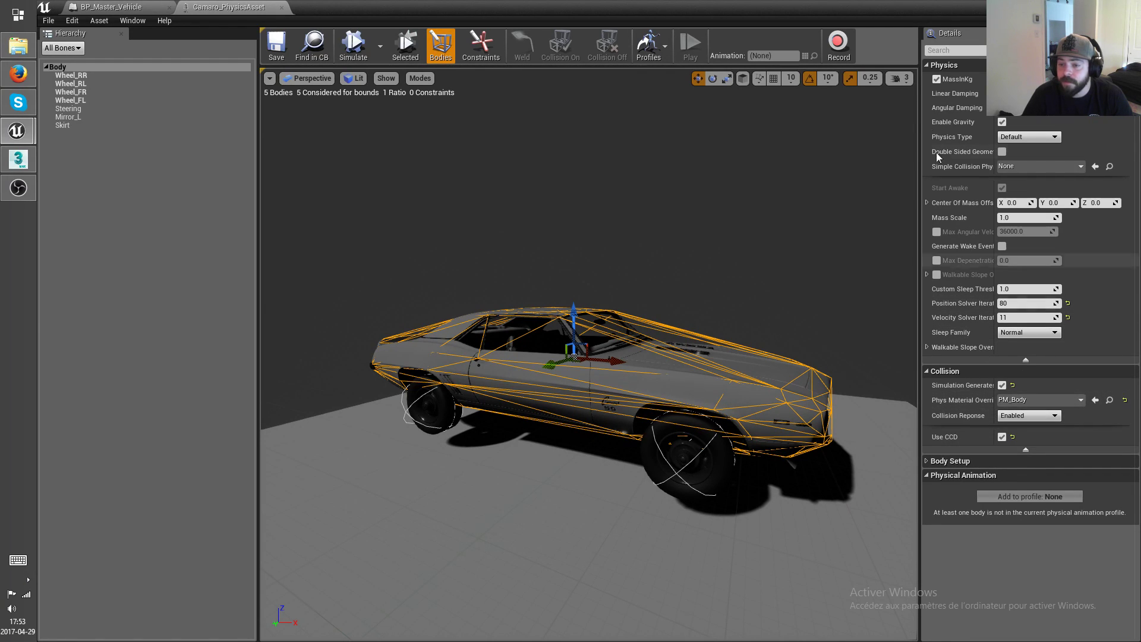
{"action": "left_click", "coordinate": [71, 76]}
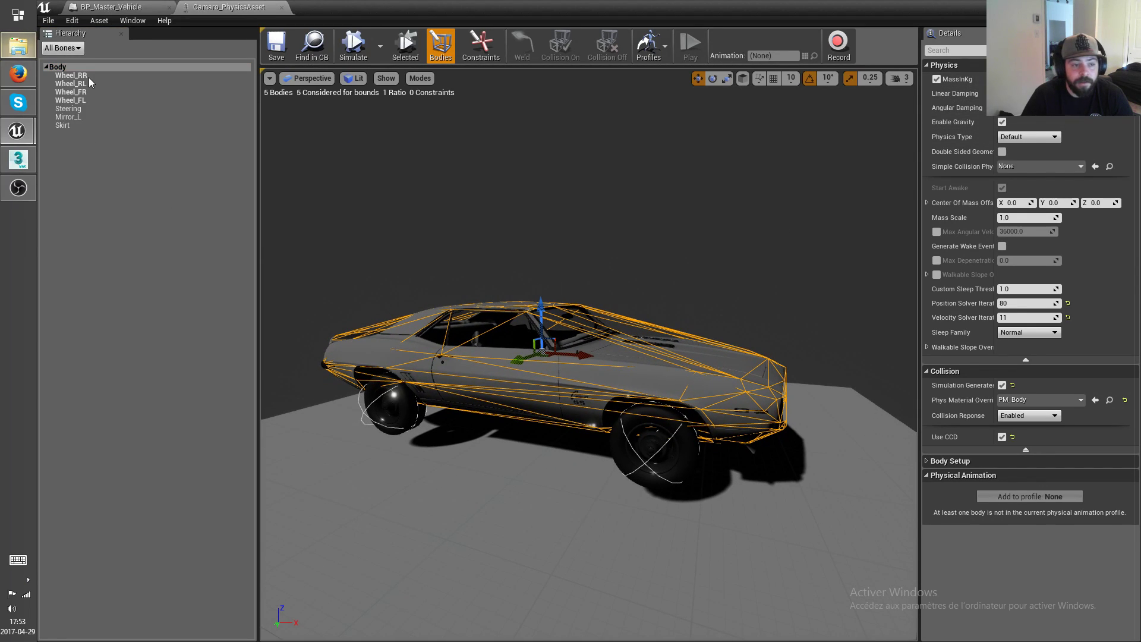
{"action": "left_click", "coordinate": [480, 45]}
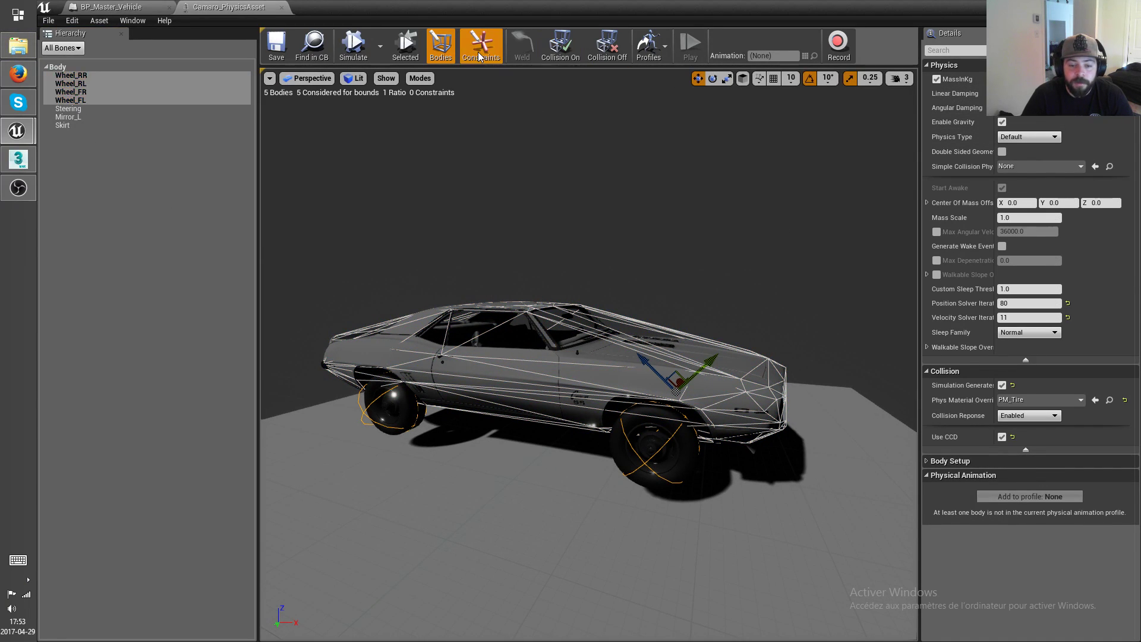
{"action": "left_click", "coordinate": [480, 44]}
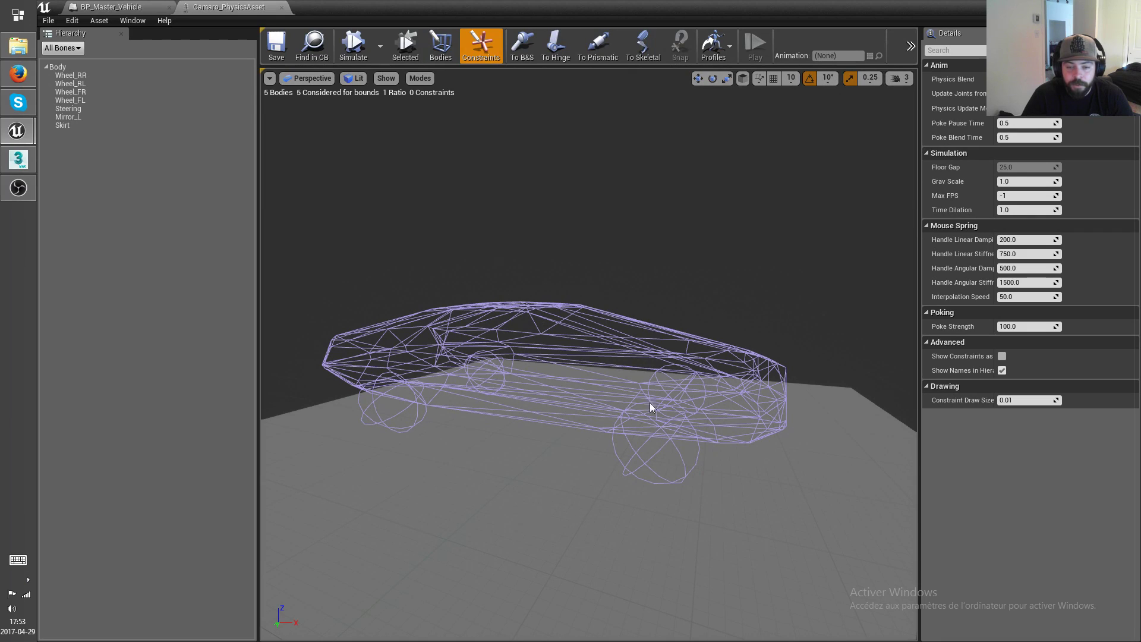
{"action": "mouse_move", "coordinate": [440, 45]}
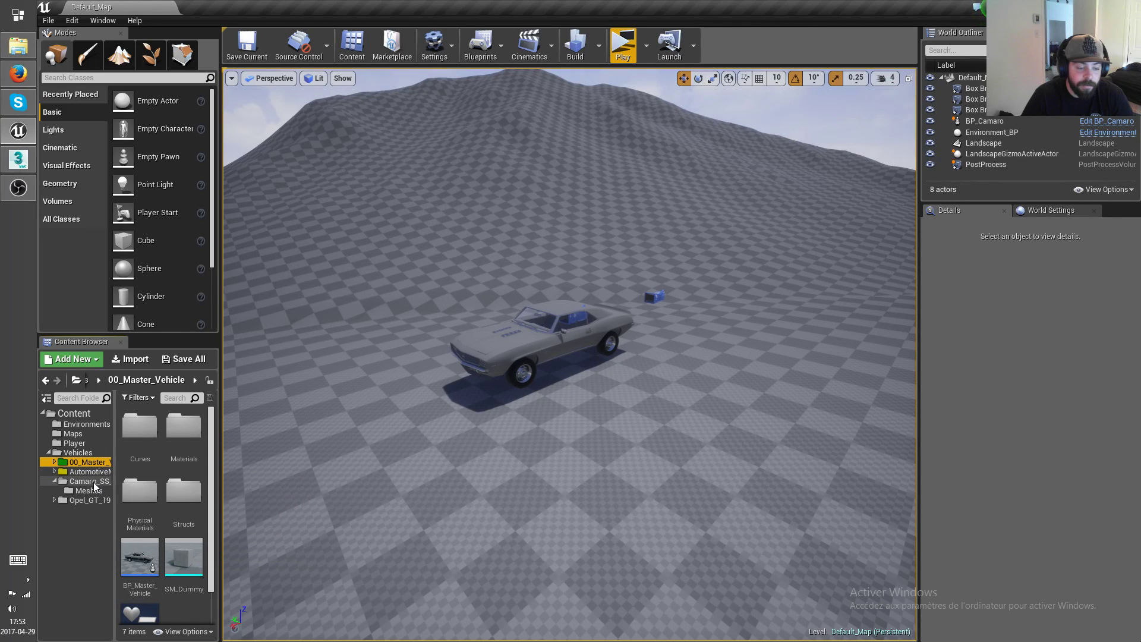
Review BP_Camaro's Event Graph around the Parent: BeginPlay node.
{"action": "left_click", "coordinate": [90, 480]}
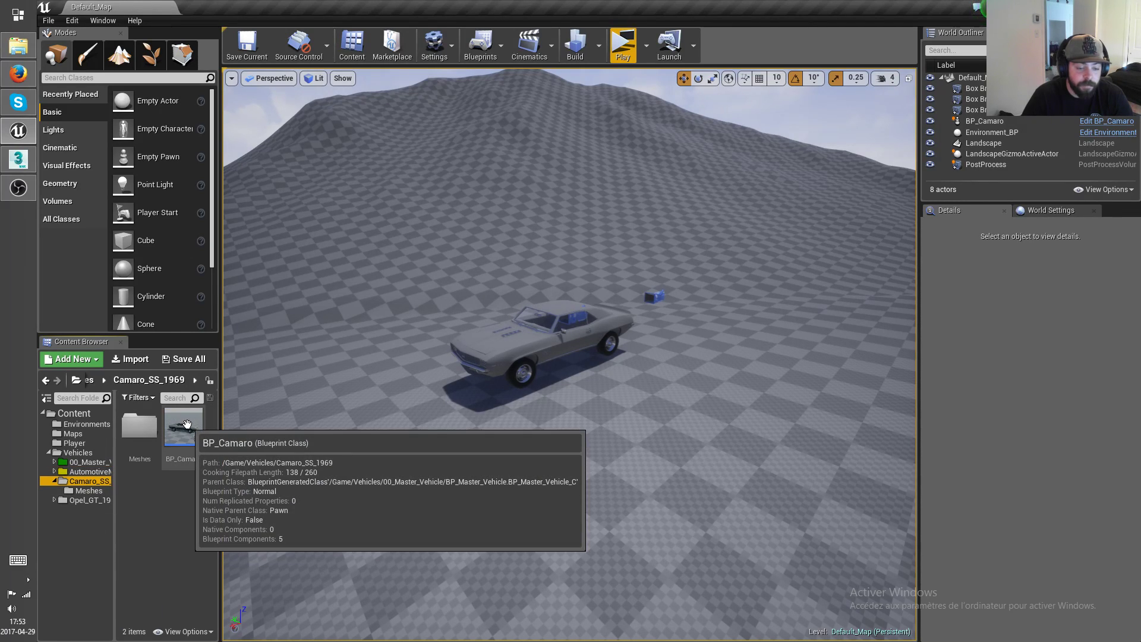
{"action": "double_click", "coordinate": [179, 428]}
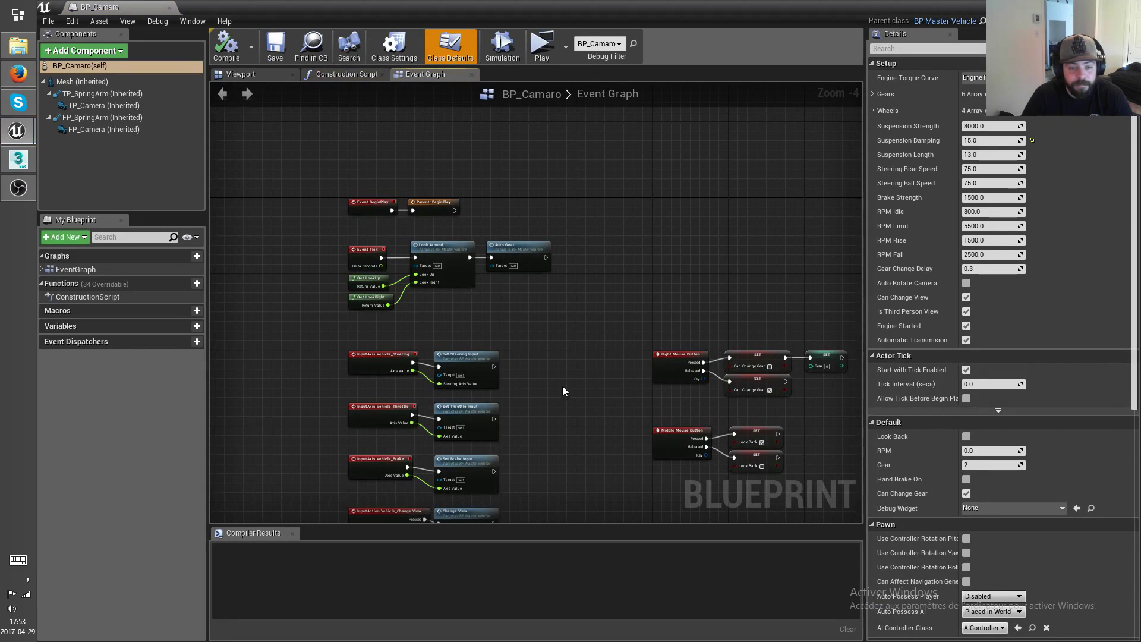
{"action": "scroll", "scroll_direction": "down", "scroll_amount": 3}
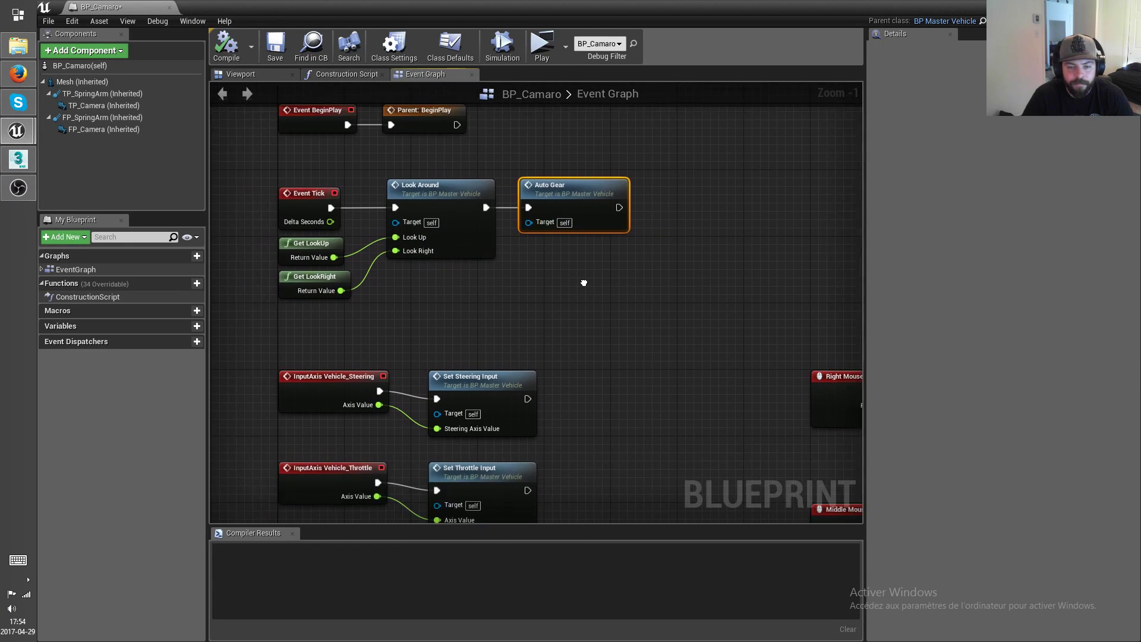
{"action": "scroll", "scroll_direction": "down", "scroll_amount": 3}
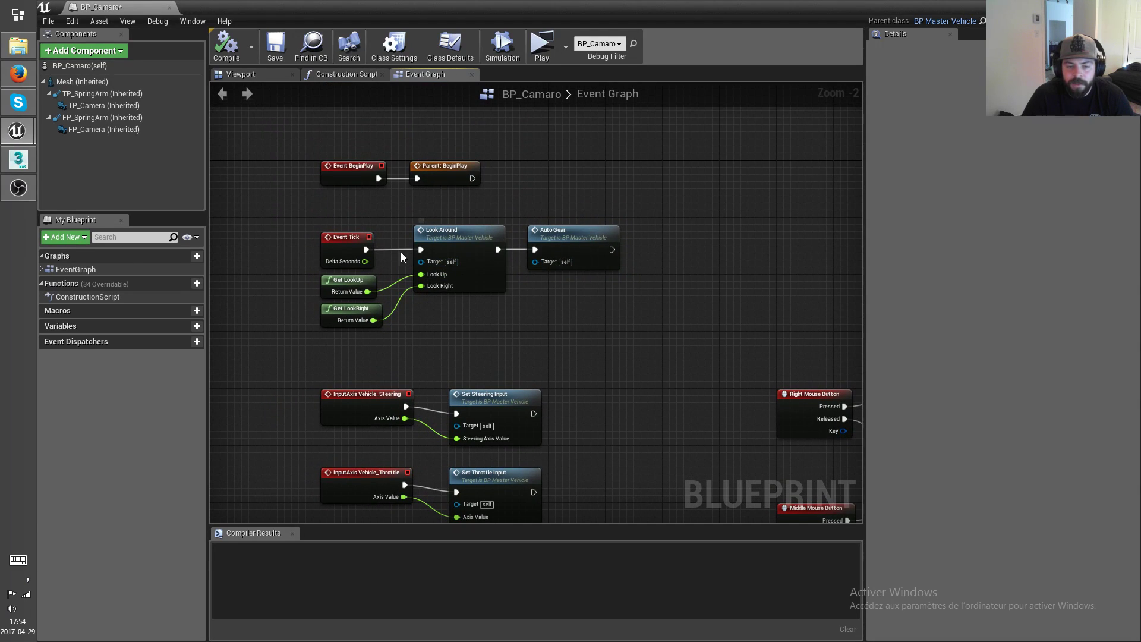
{"action": "left_click", "coordinate": [444, 165]}
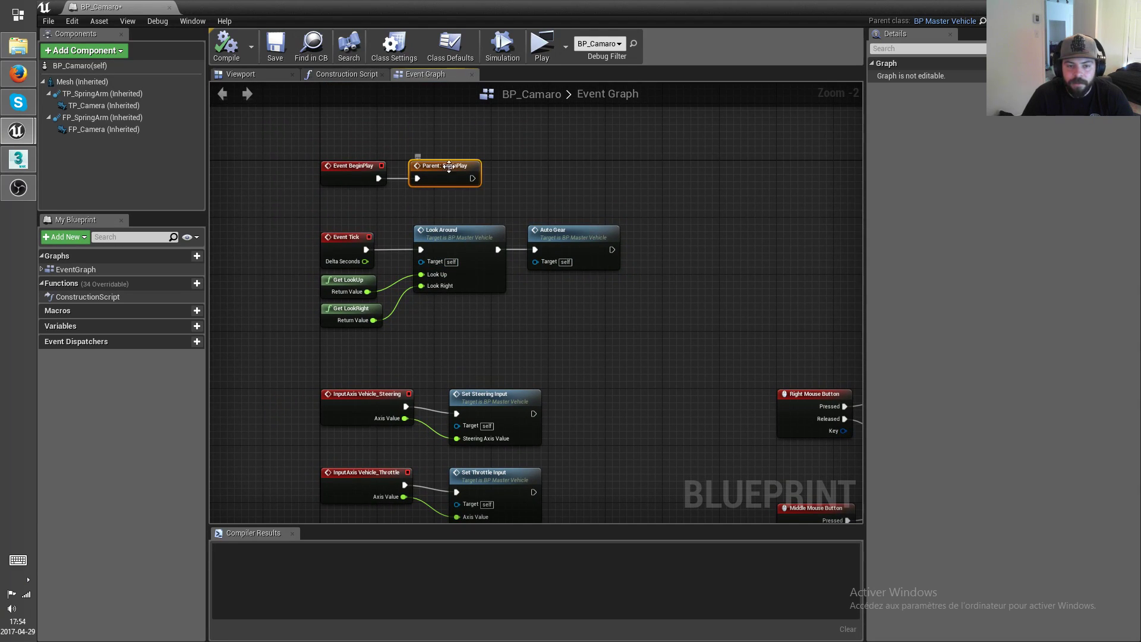
{"action": "mouse_move", "coordinate": [531, 349]}
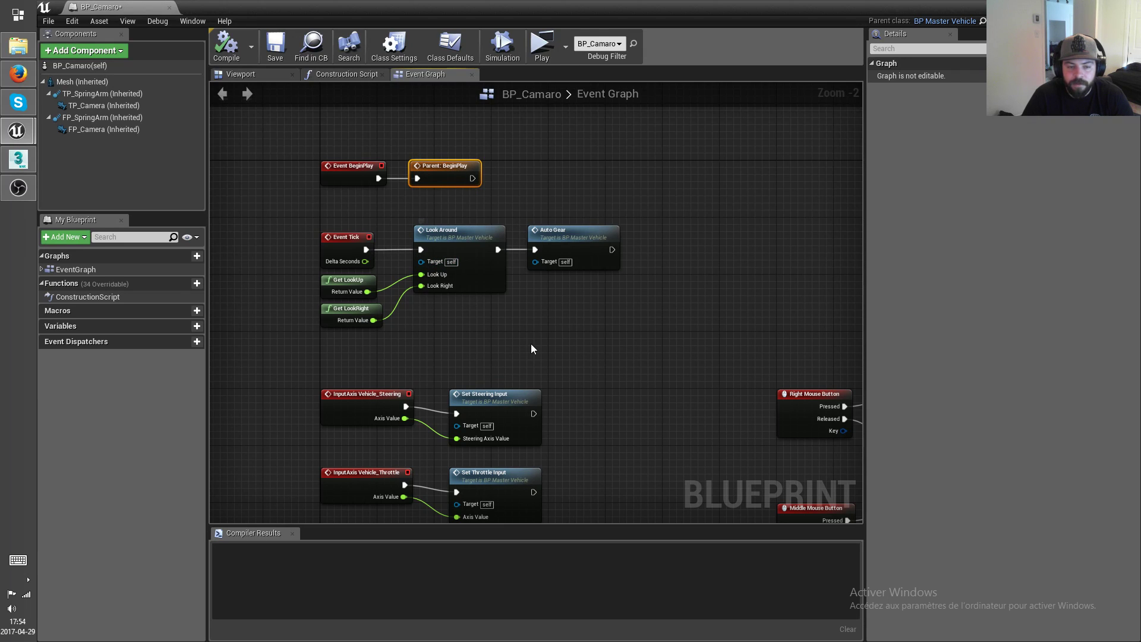
Finish scanning the Event Graph and return to the Default_Map level editor.
{"action": "scroll", "scroll_direction": "down", "scroll_amount": 3}
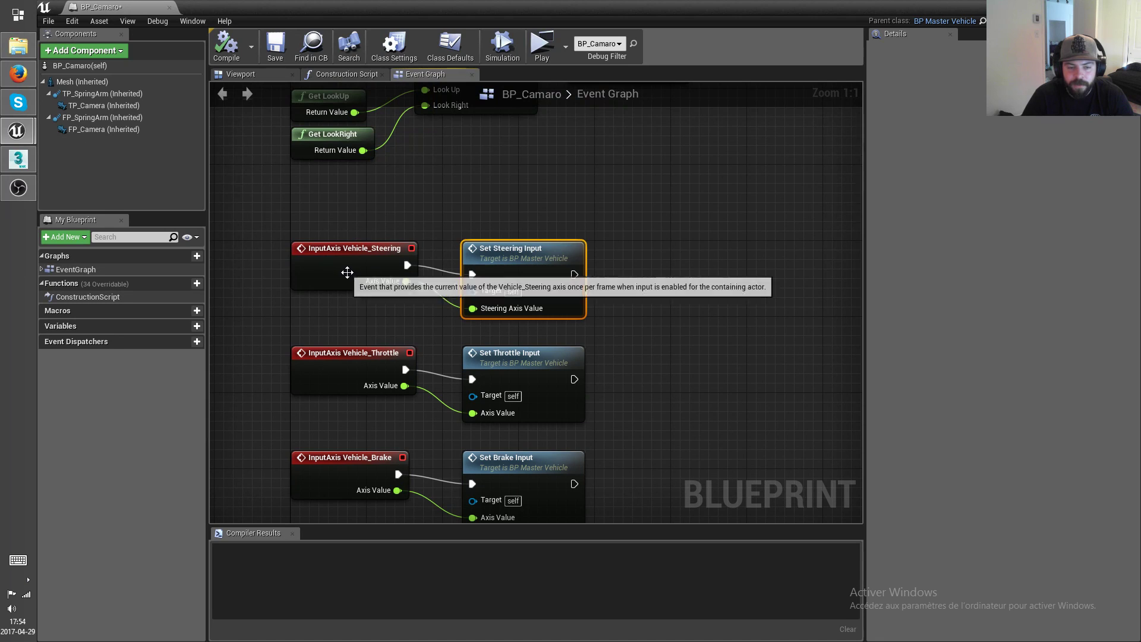
{"action": "scroll", "scroll_direction": "down", "scroll_amount": 3}
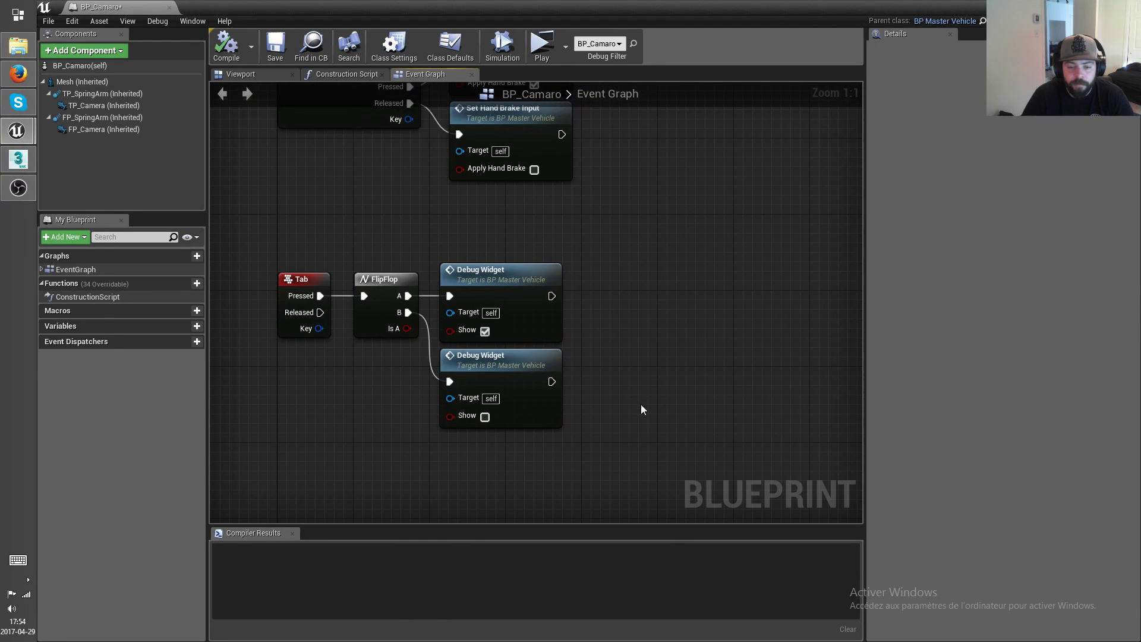
{"action": "scroll", "scroll_direction": "down", "scroll_amount": 3}
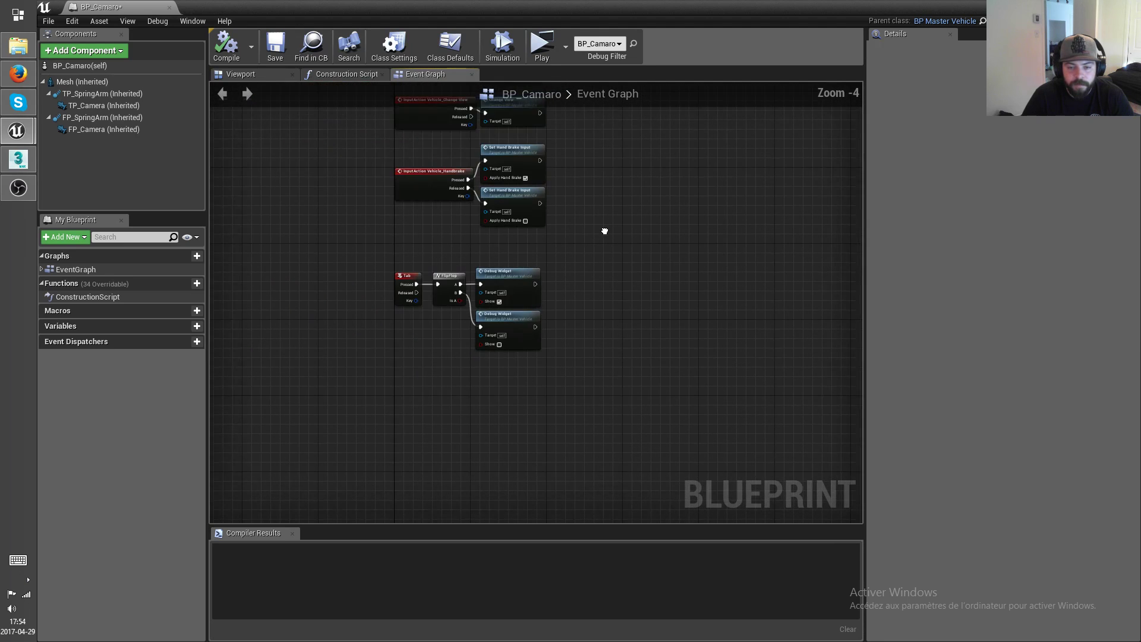
{"action": "left_click", "coordinate": [418, 270]}
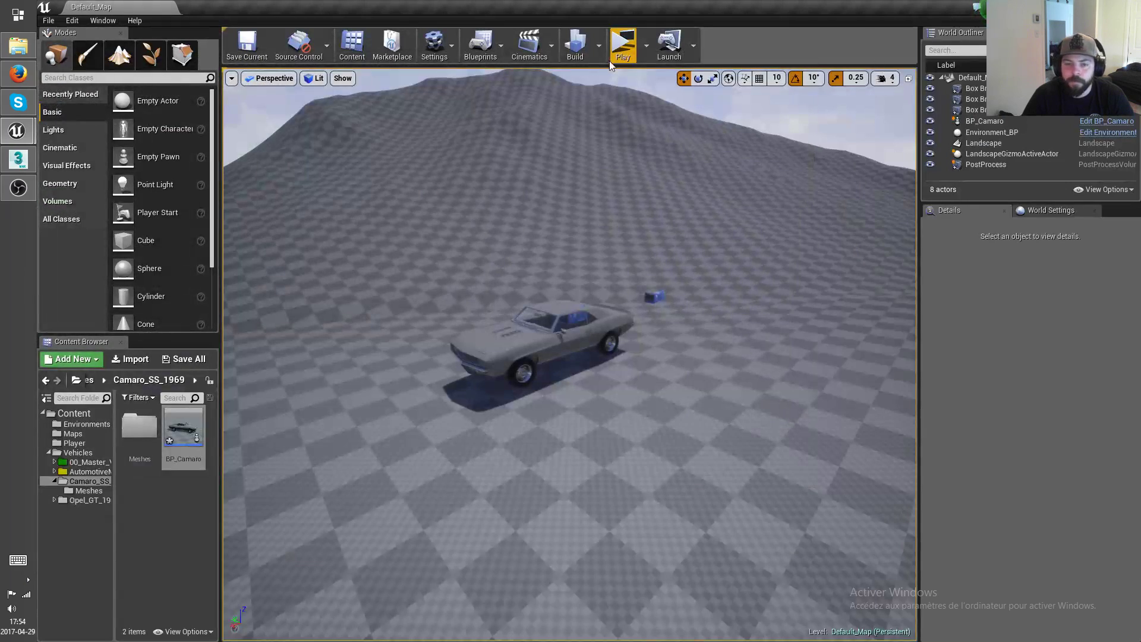
Launch the level as a Standalone Game preview with the Camaro on the terrain.
{"action": "left_click", "coordinate": [622, 45]}
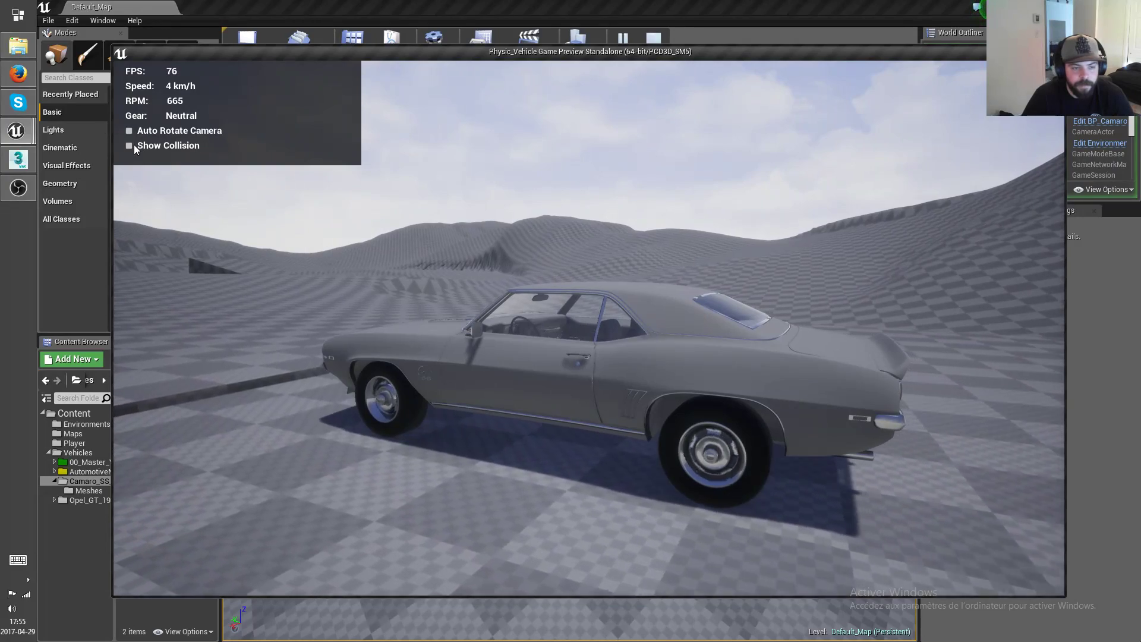
Toggle Show Collision and Auto Rotate Camera on and off during the test drive.
{"action": "left_click", "coordinate": [130, 145]}
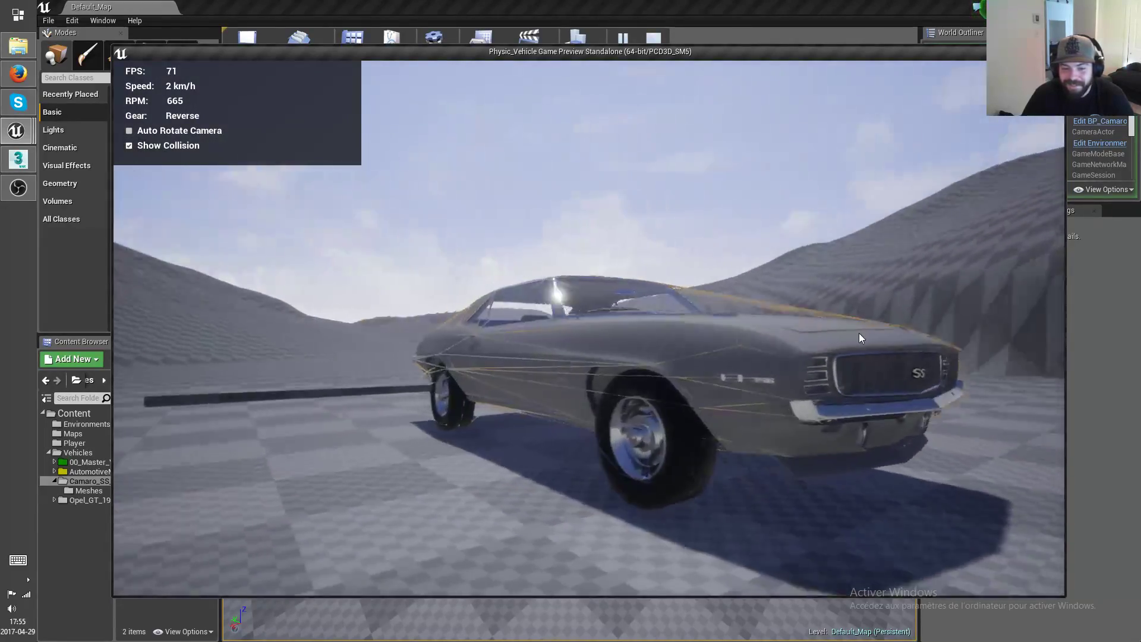
{"action": "left_click", "coordinate": [130, 145]}
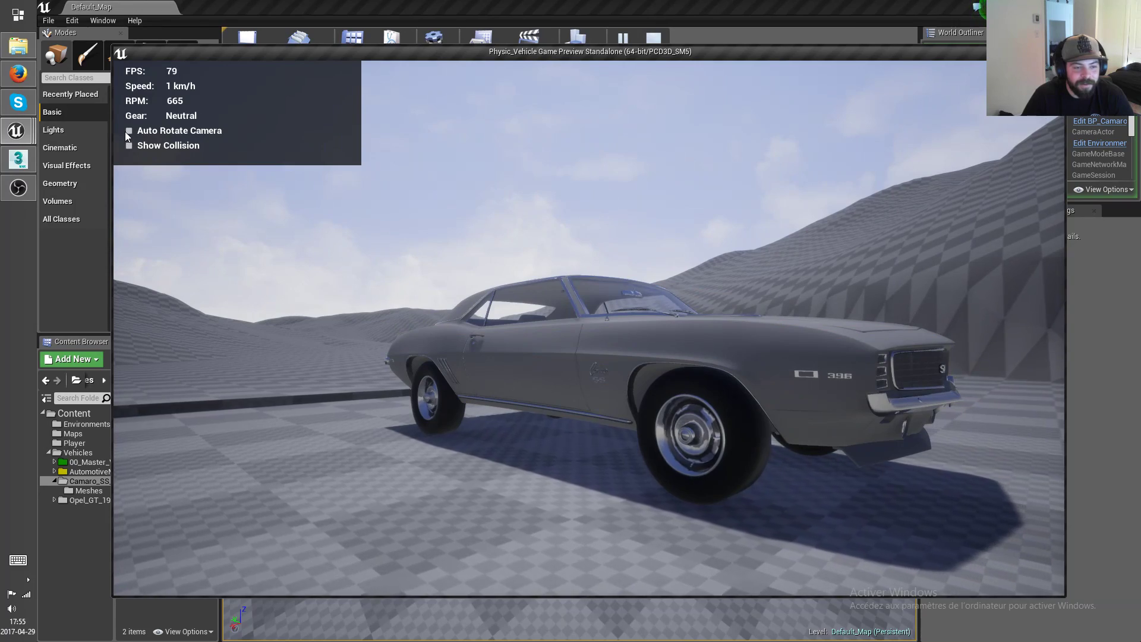
{"action": "left_click", "coordinate": [129, 131]}
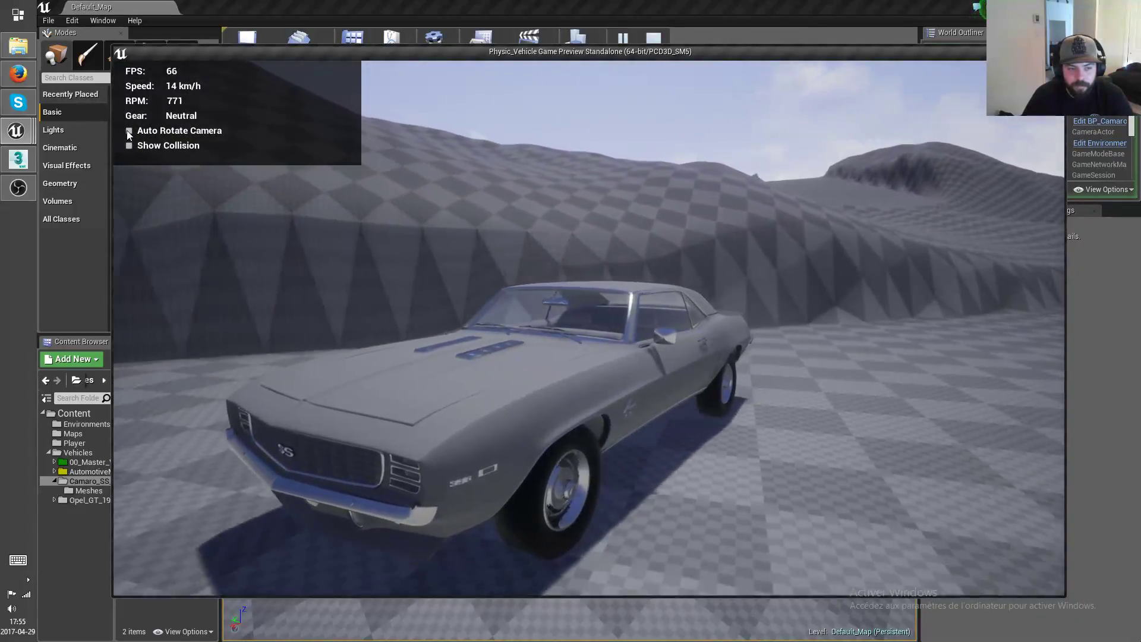
{"action": "left_click", "coordinate": [130, 130]}
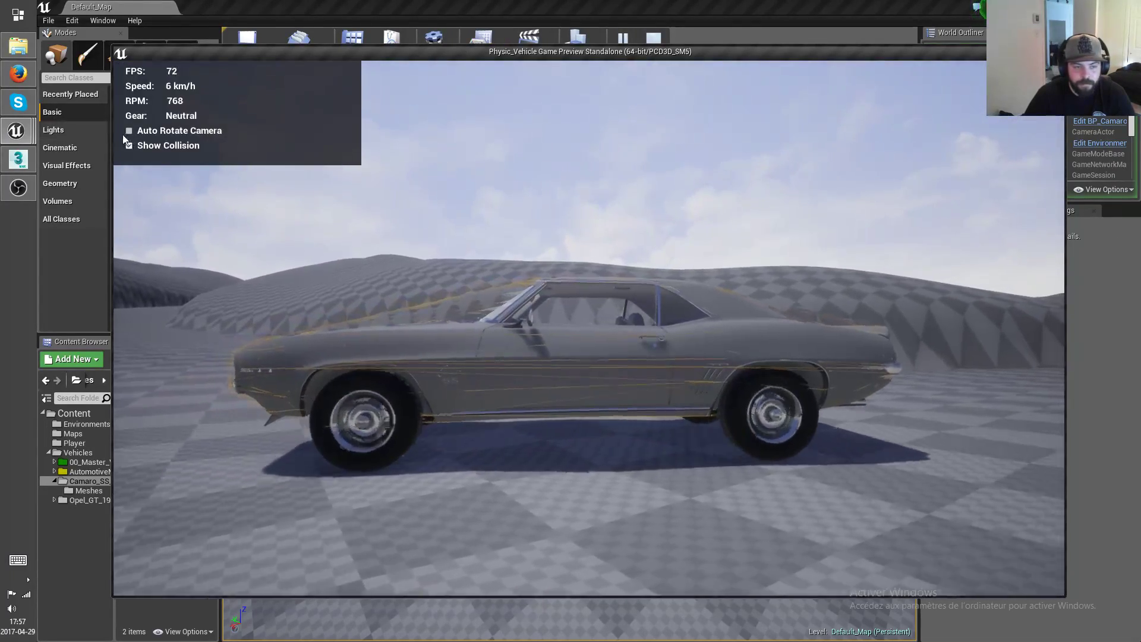
{"action": "left_click", "coordinate": [130, 131]}
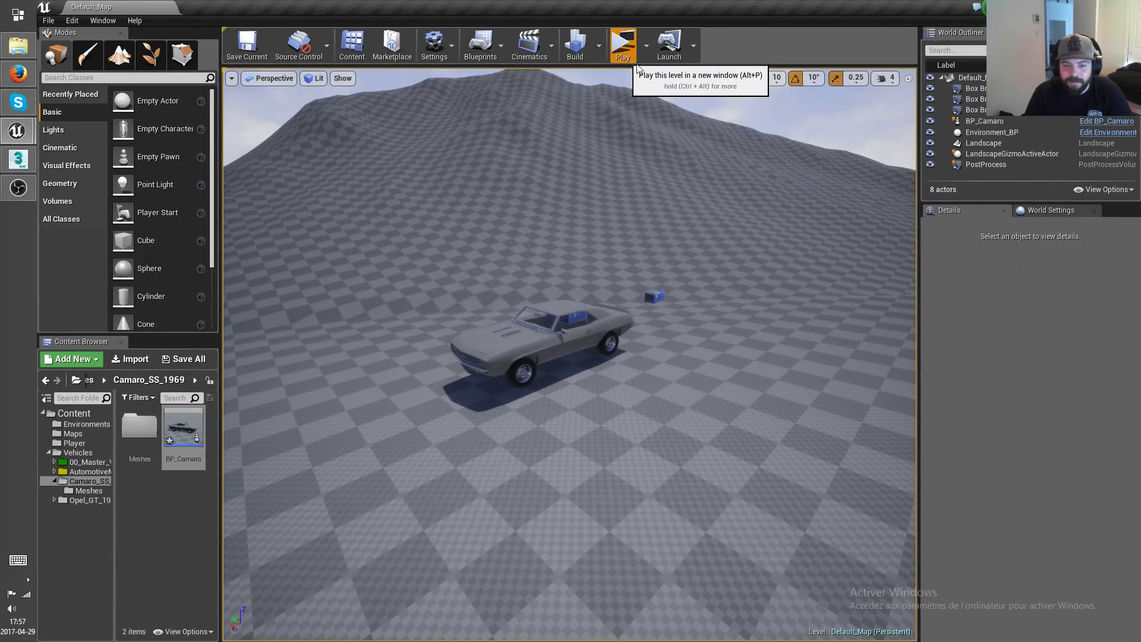
Select the Camaro, landscape and box brush ramp, then edit BP_Camaro's Event Graph.
{"action": "left_click", "coordinate": [622, 45]}
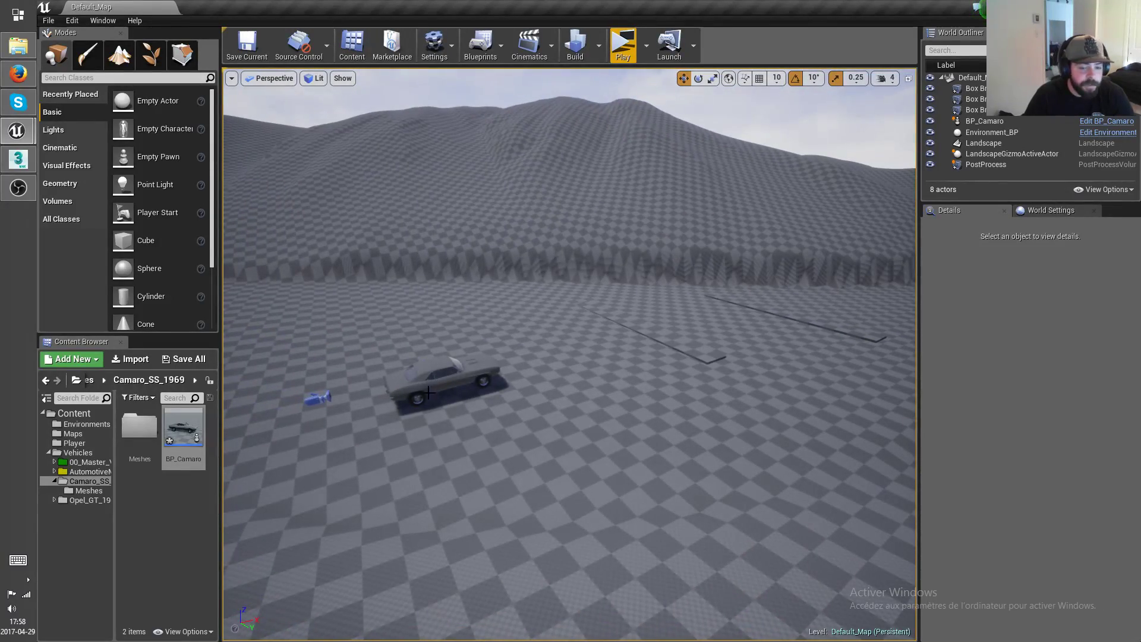
{"action": "left_click", "coordinate": [436, 378]}
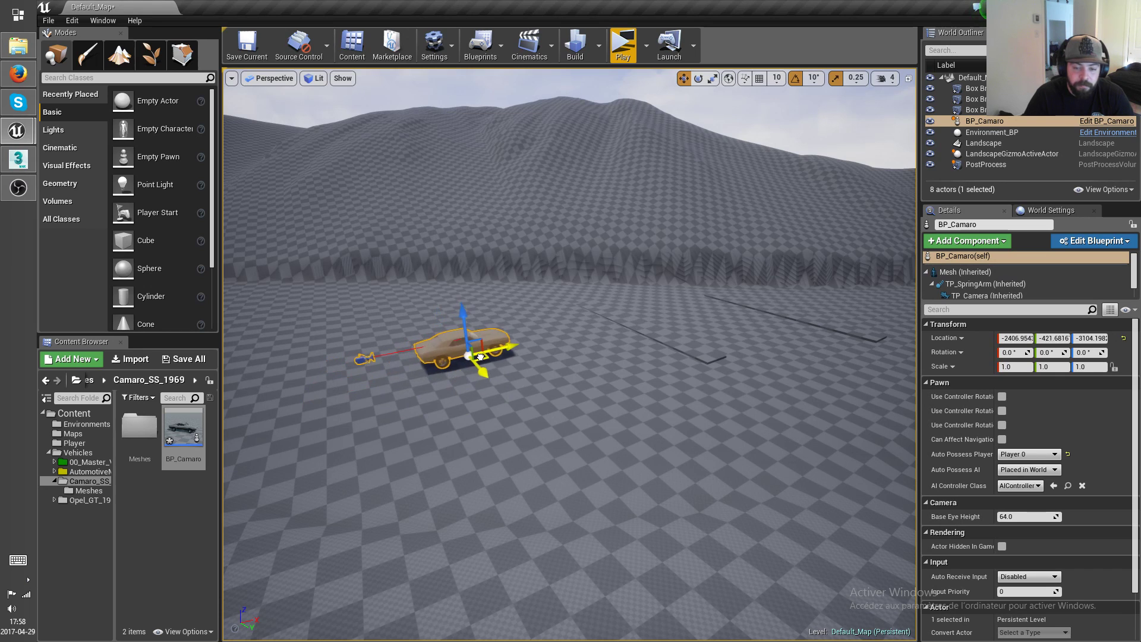
{"action": "left_click", "coordinate": [983, 143]}
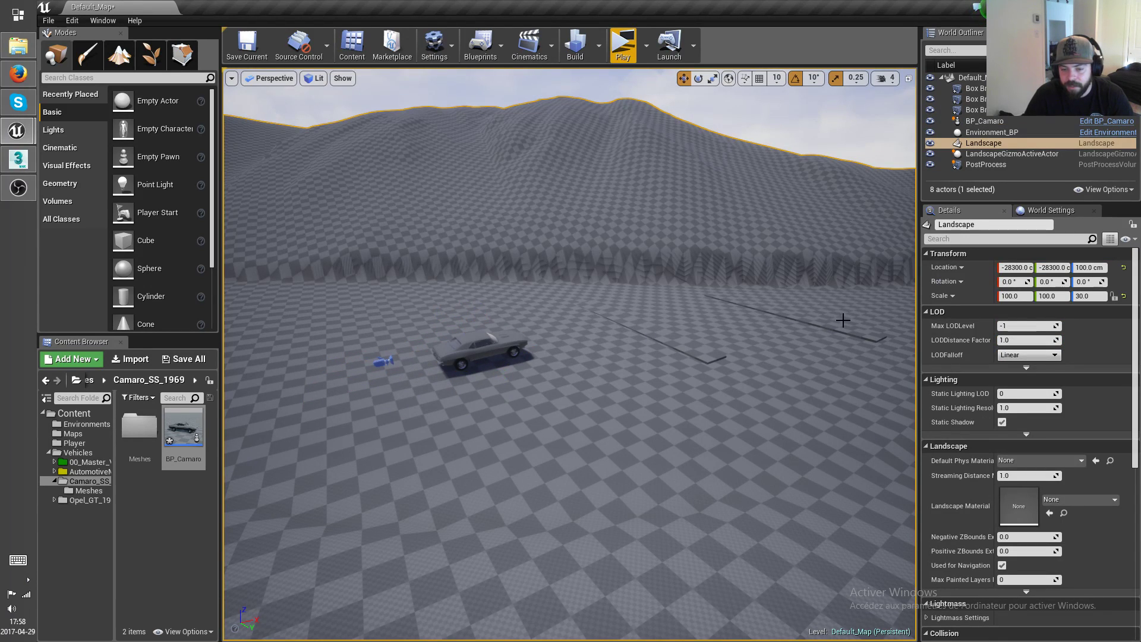
{"action": "left_click", "coordinate": [622, 45]}
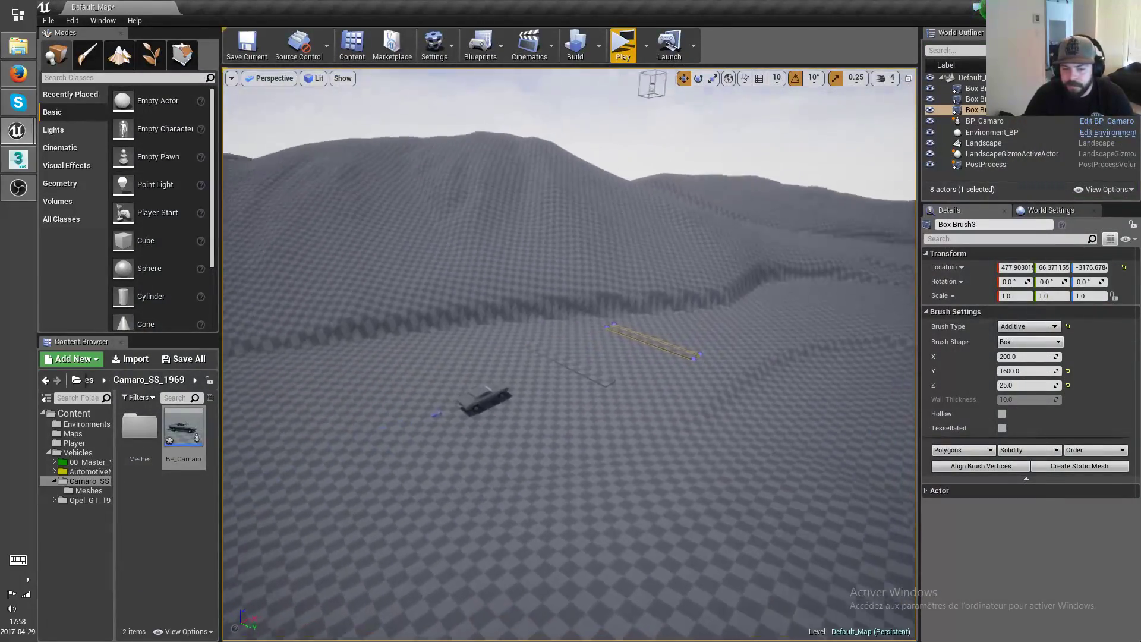
{"action": "left_click", "coordinate": [246, 44]}
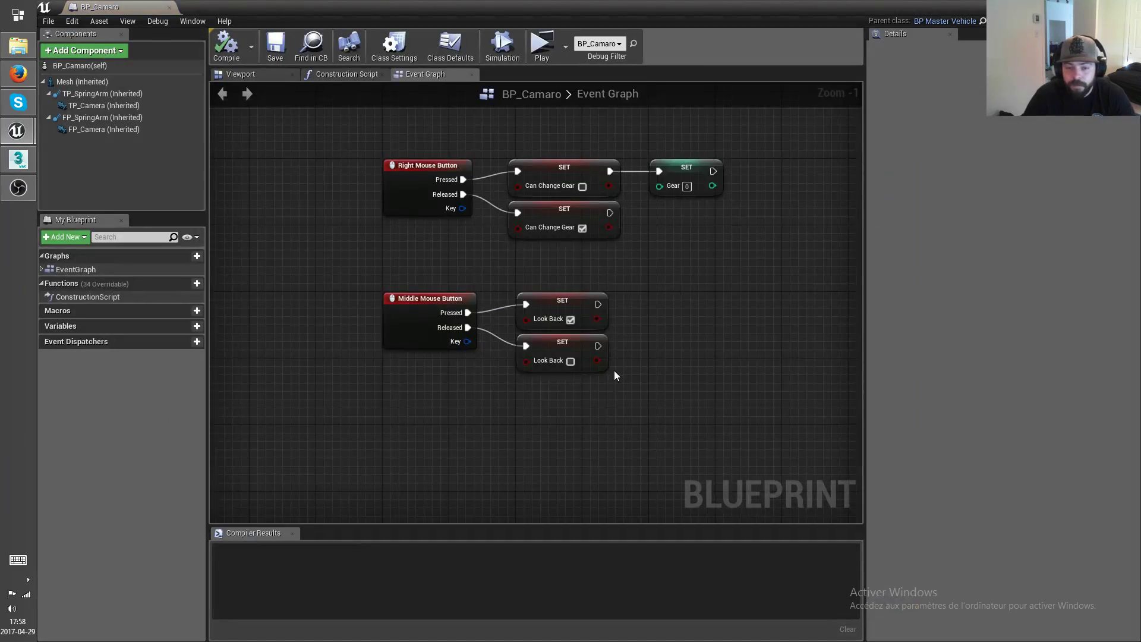
Show BP_Camaro's Class Defaults with suspension, RPM, gear and camera settings.
{"action": "scroll", "scroll_direction": "down", "scroll_amount": 3}
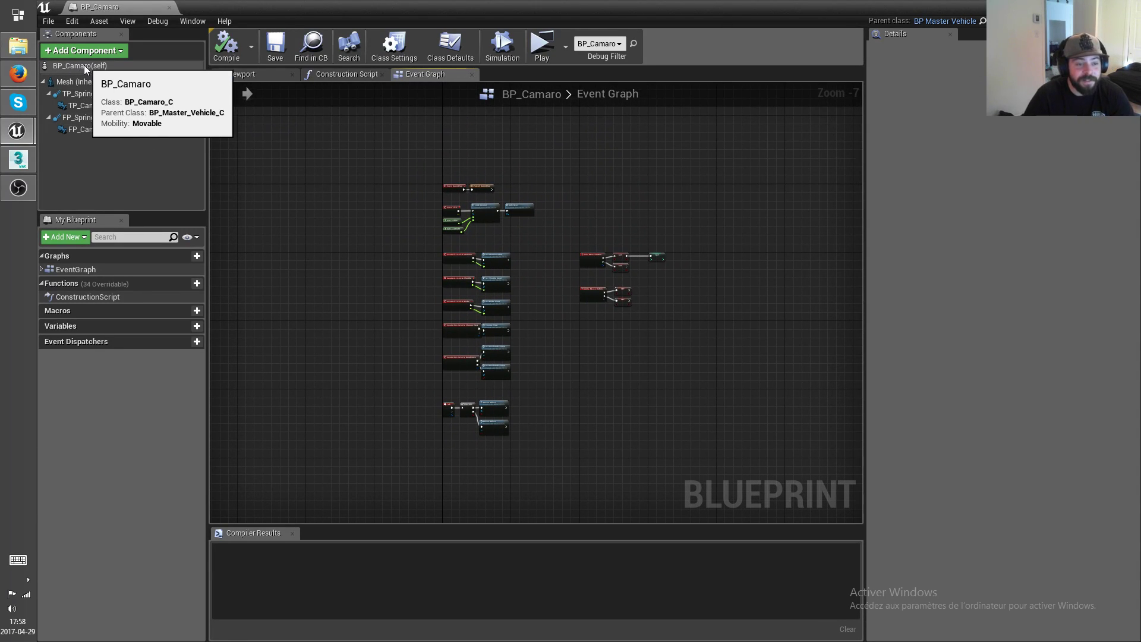
{"action": "left_click", "coordinate": [449, 44]}
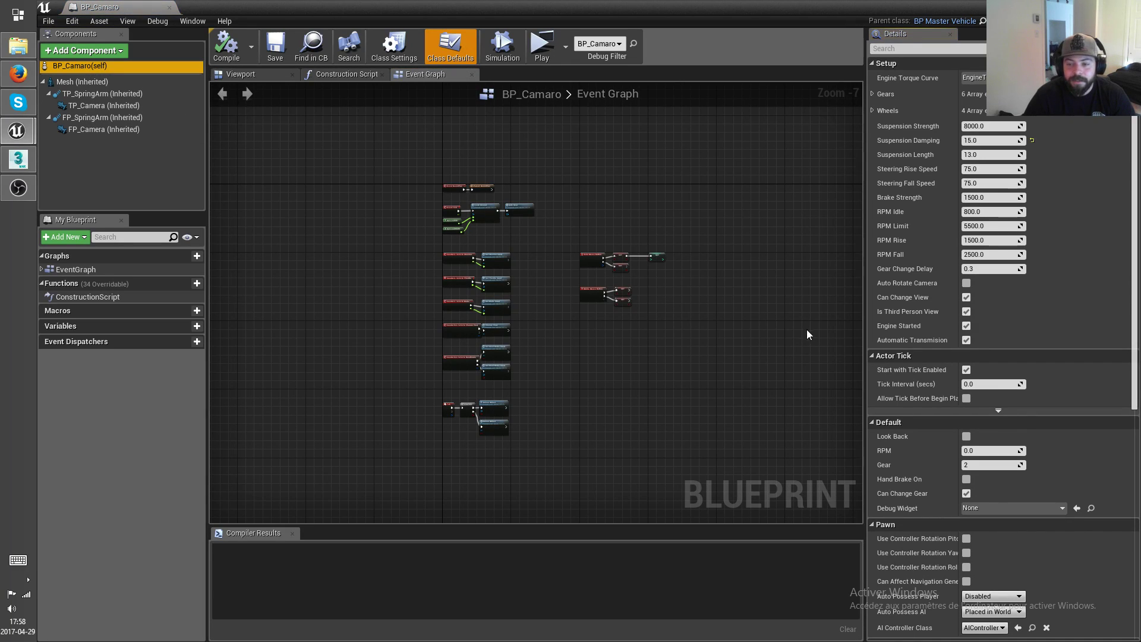
{"action": "left_click", "coordinate": [872, 355]}
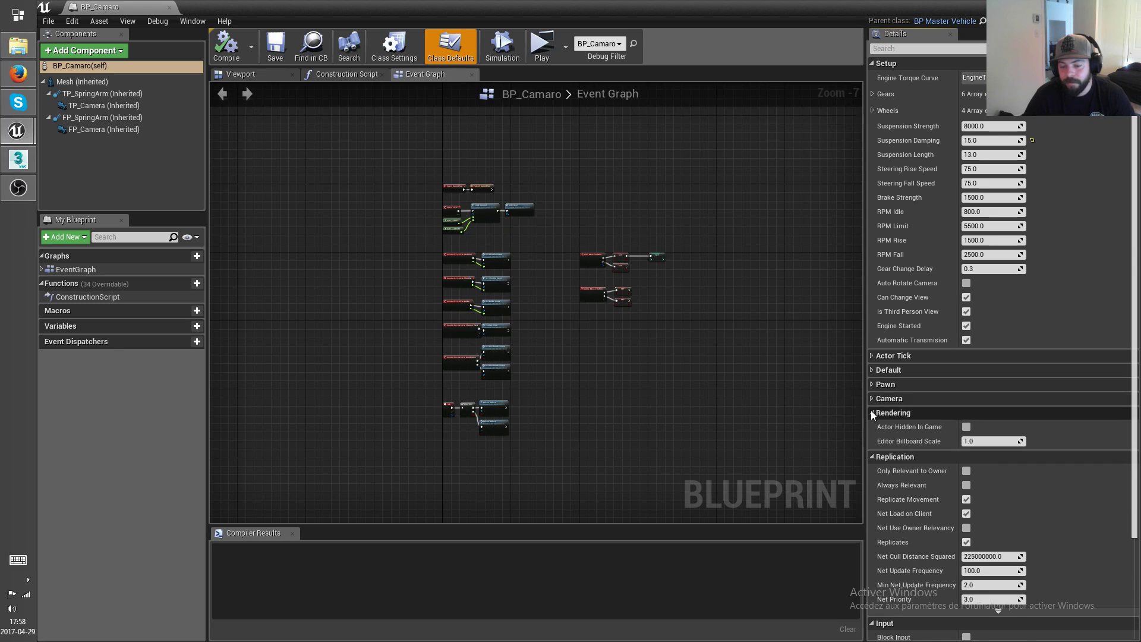
{"action": "left_click", "coordinate": [894, 413]}
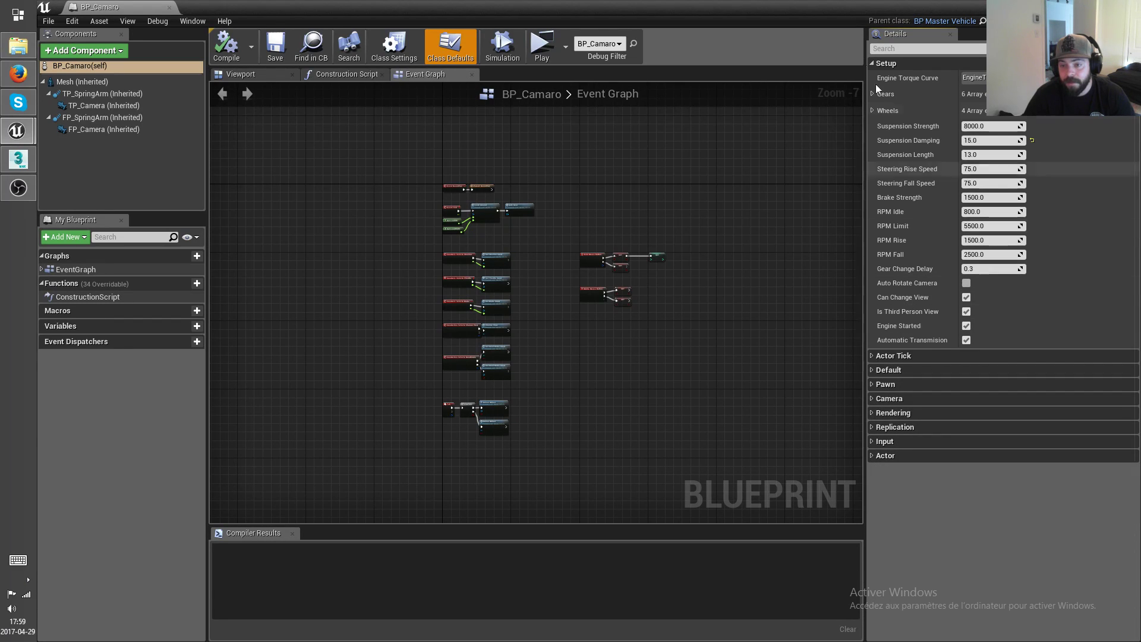
{"action": "left_click", "coordinate": [79, 65]}
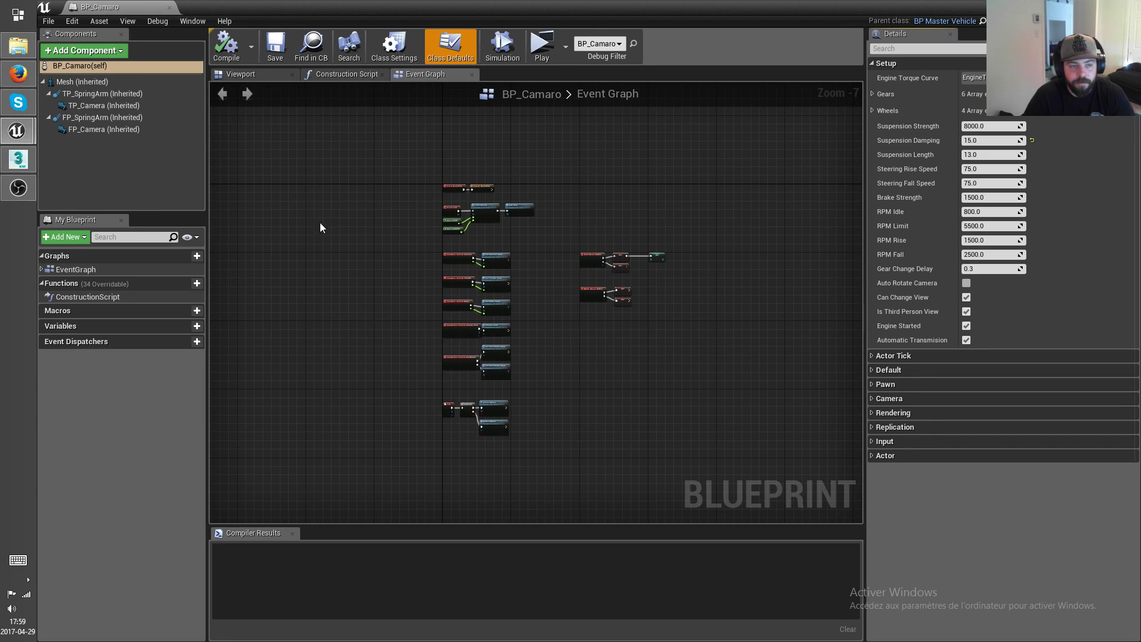
{"action": "left_click", "coordinate": [872, 94]}
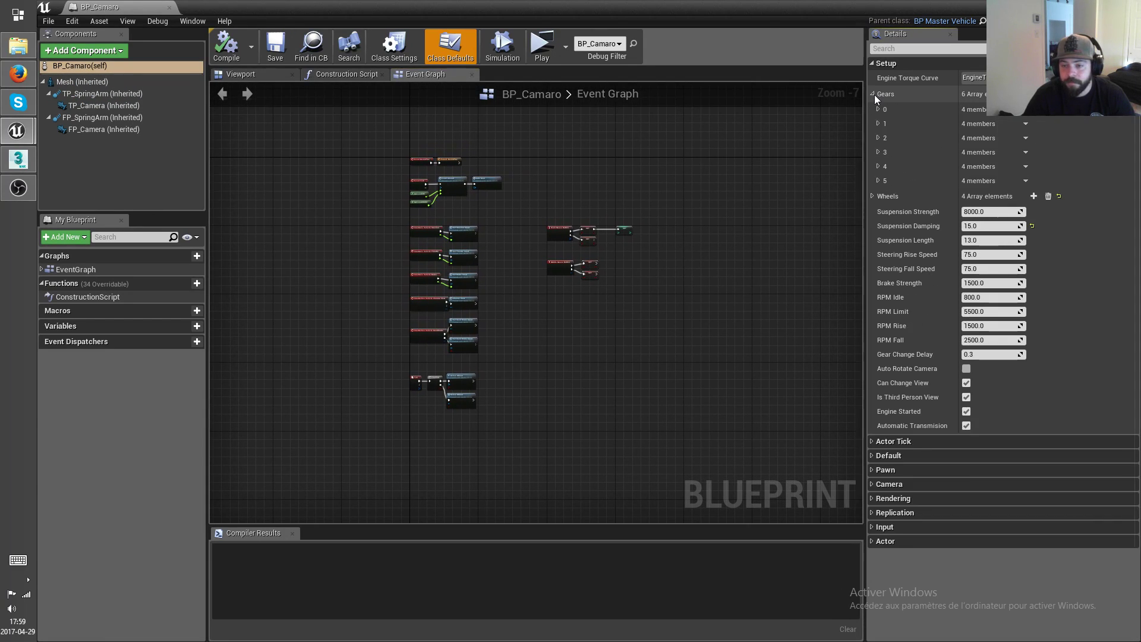
{"action": "left_click", "coordinate": [877, 109]}
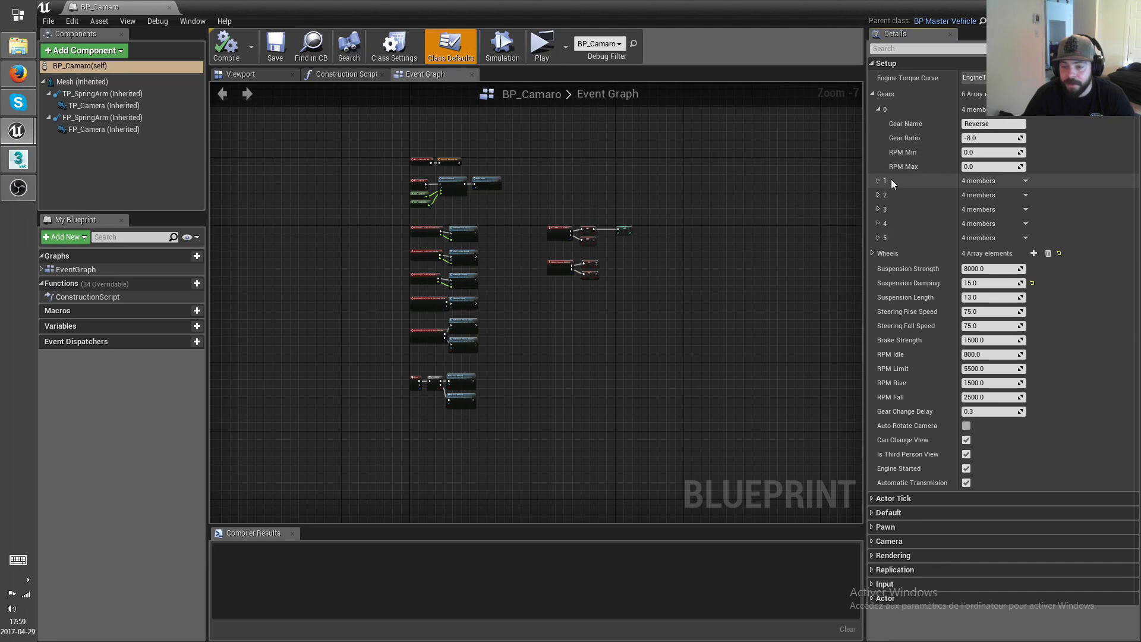
{"action": "left_click", "coordinate": [879, 180]}
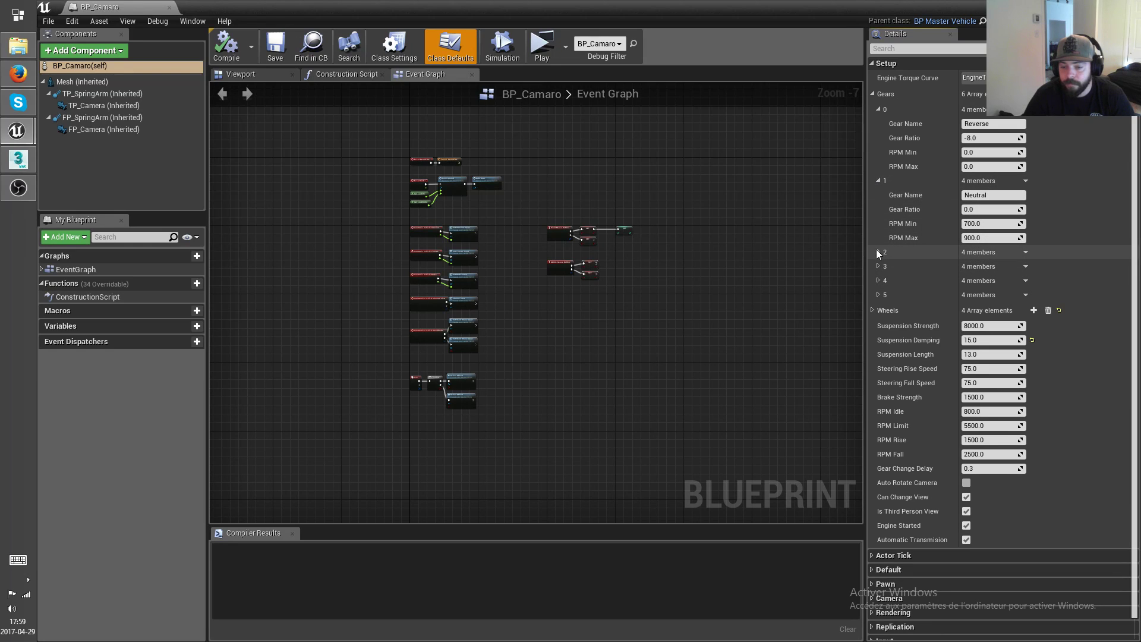
{"action": "left_click", "coordinate": [877, 252]}
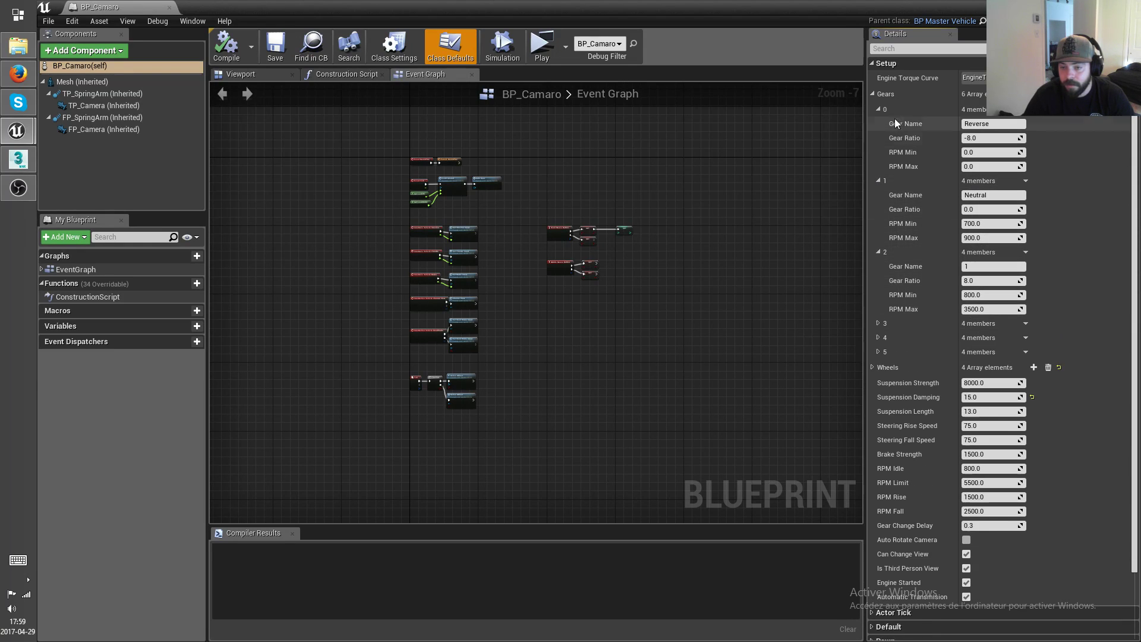
{"action": "left_click", "coordinate": [872, 93]}
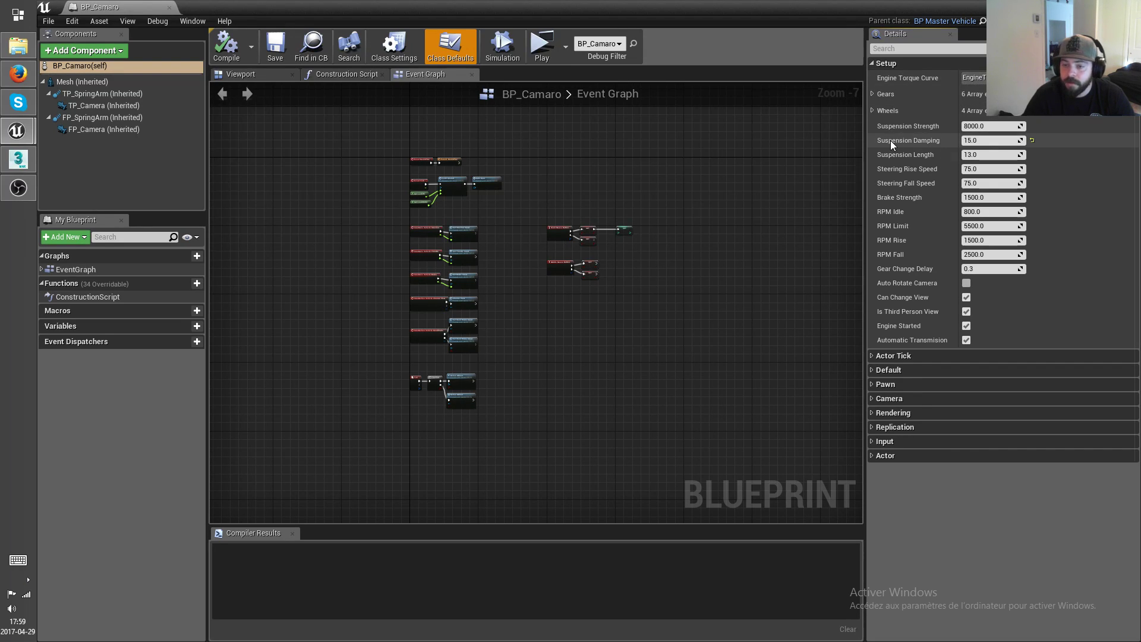
{"action": "mouse_move", "coordinate": [926, 264]}
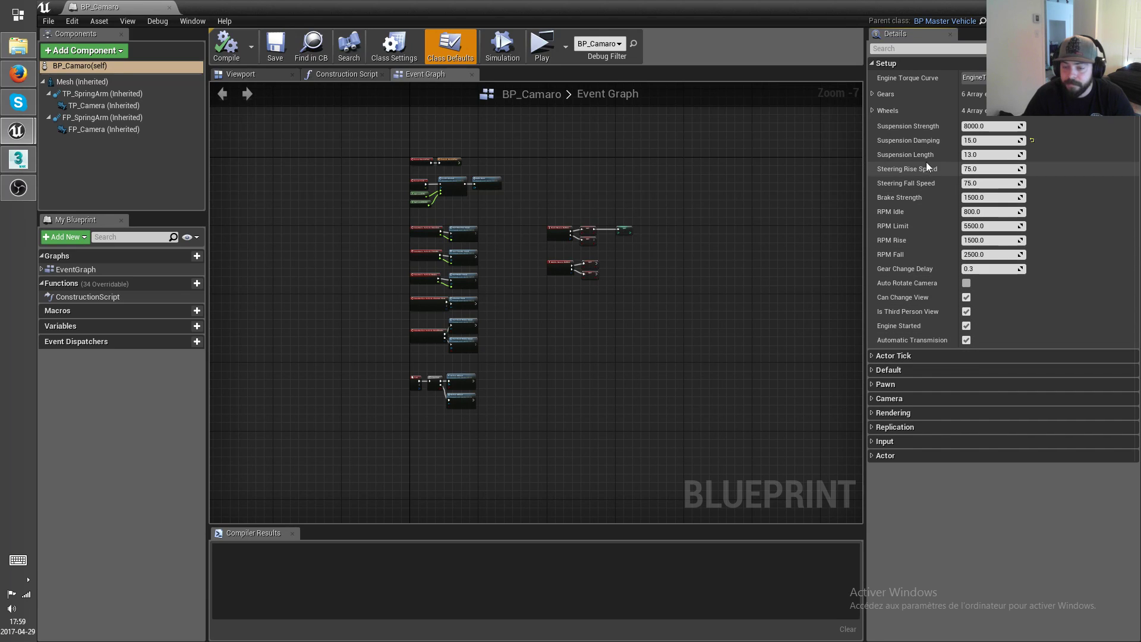
Inspect wheel 0: bone Wheel_RR, Mirror Steering and Brake Strength Multiplier 0.2 tooltips.
{"action": "left_click", "coordinate": [873, 110]}
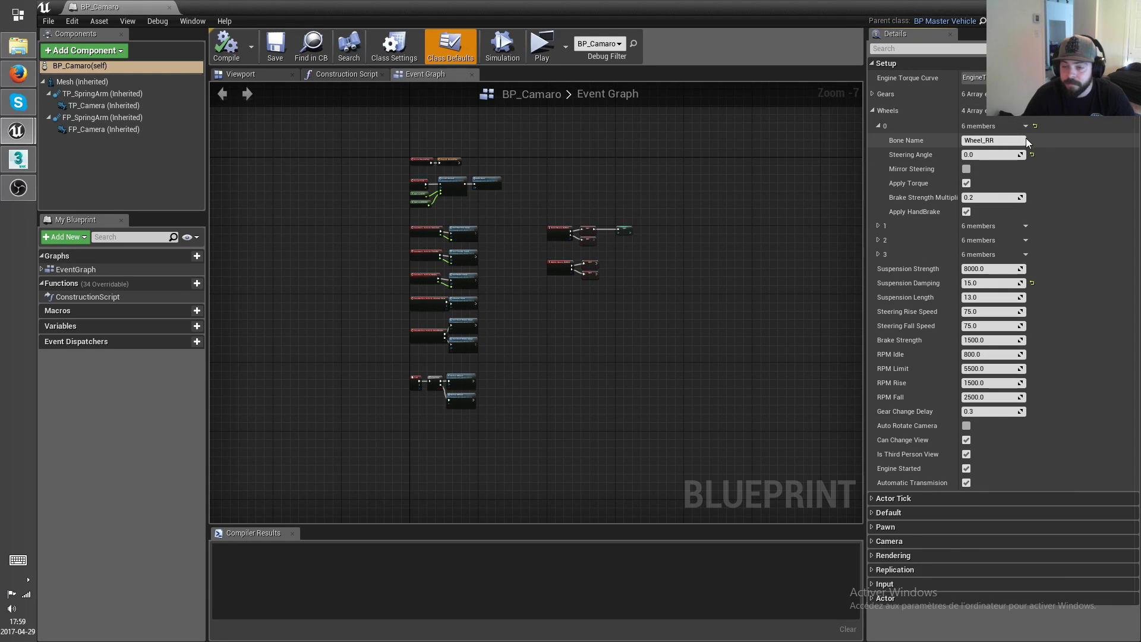
{"action": "mouse_move", "coordinate": [990, 155]}
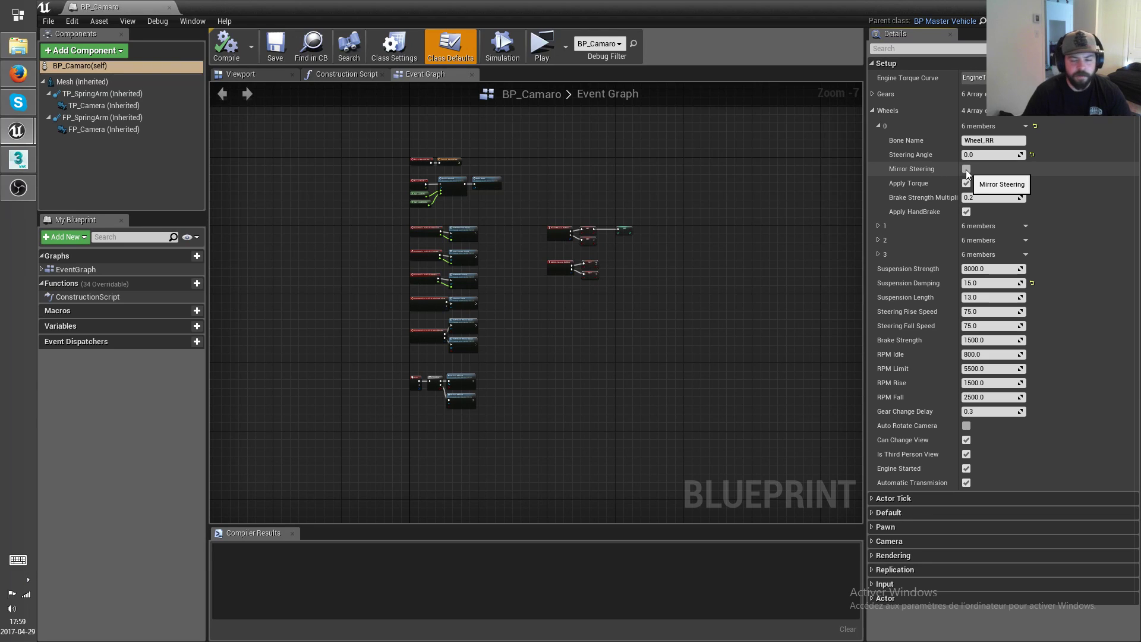
{"action": "left_click", "coordinate": [966, 168]}
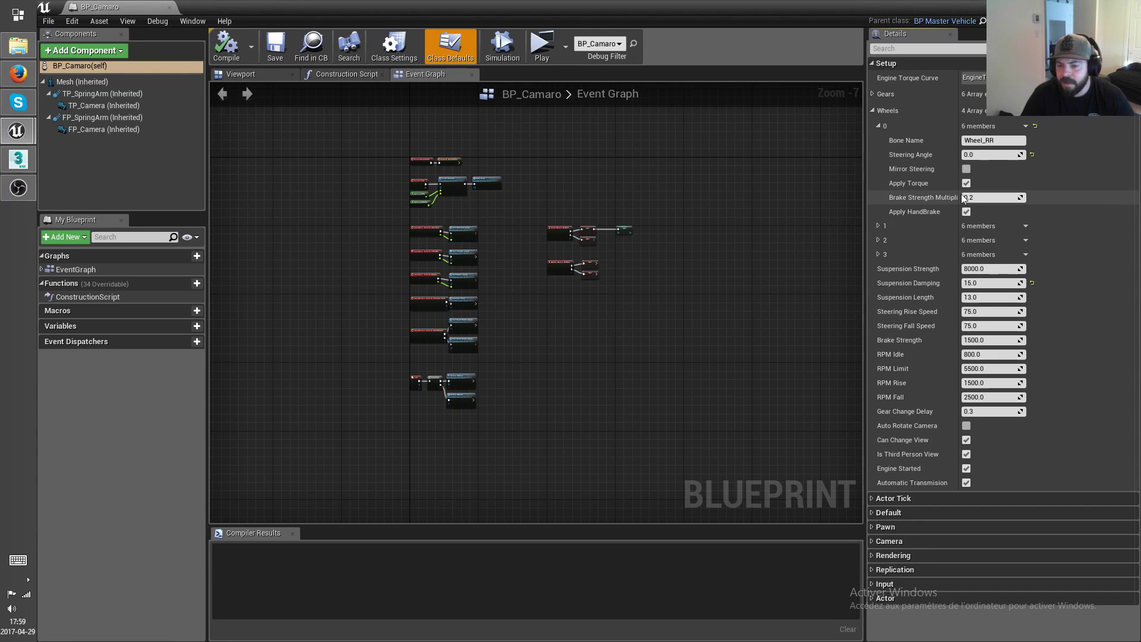
{"action": "mouse_move", "coordinate": [978, 196]}
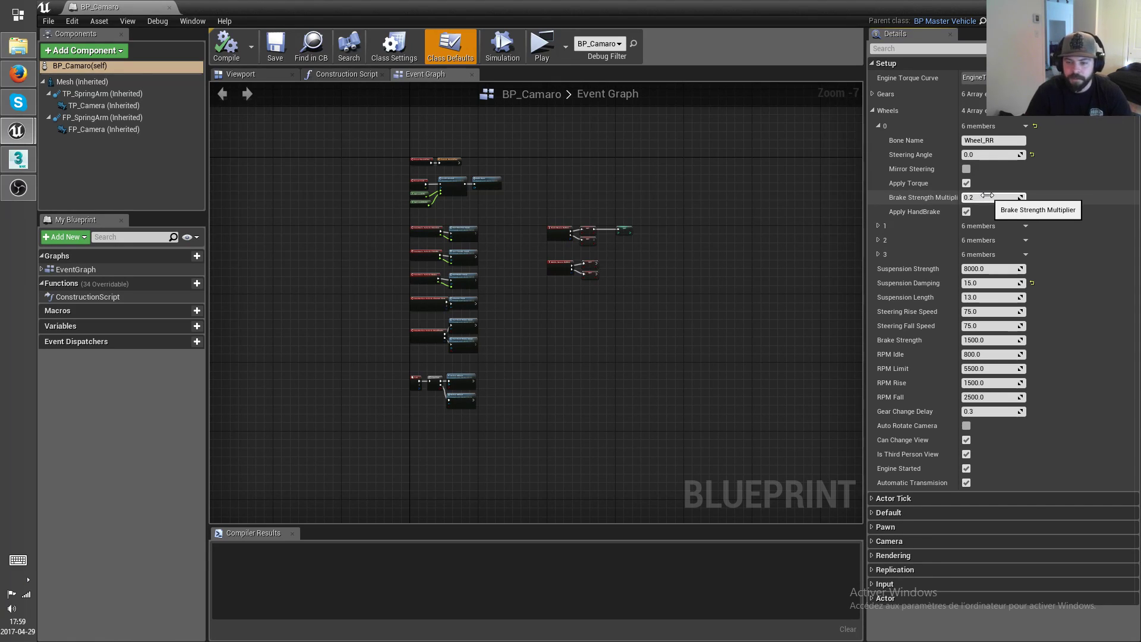
{"action": "mouse_move", "coordinate": [1000, 211]}
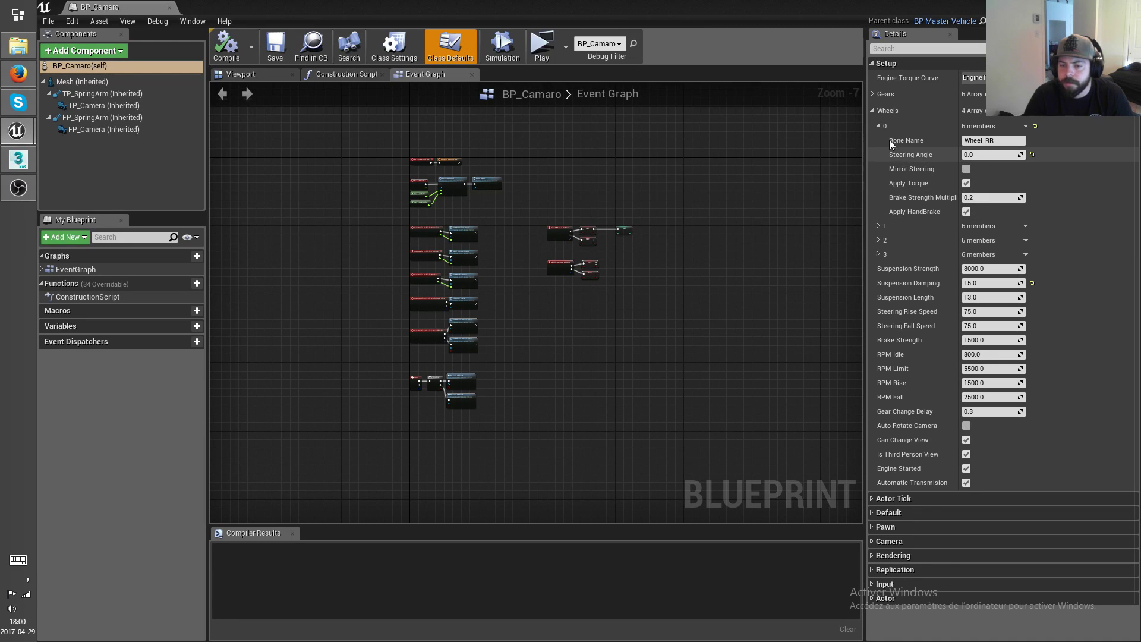
{"action": "left_click", "coordinate": [877, 126]}
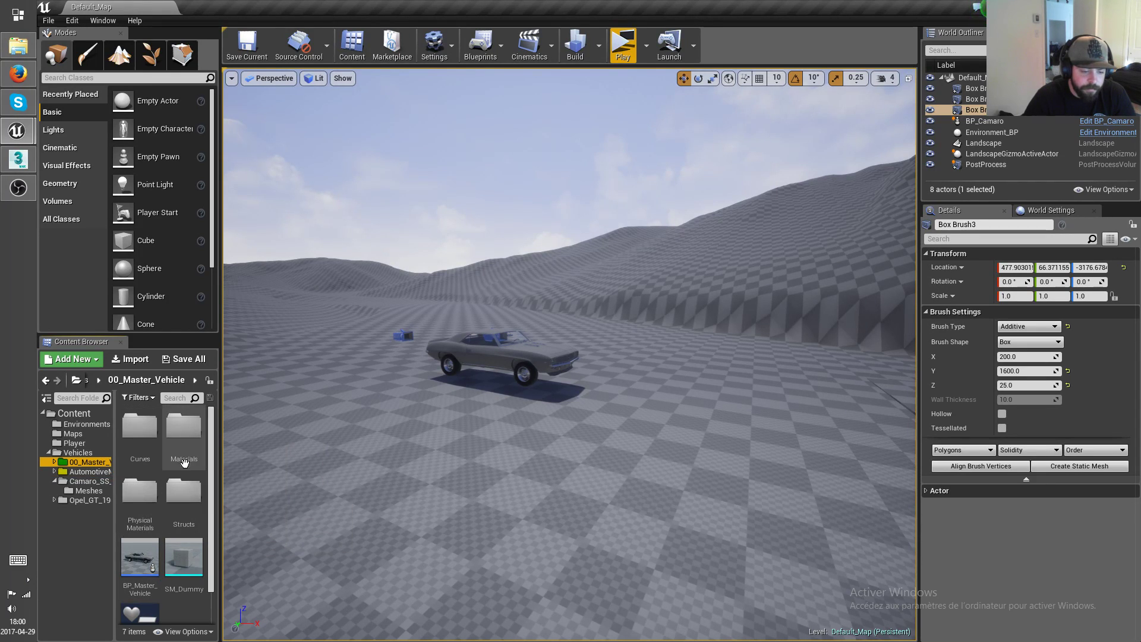
{"action": "mouse_move", "coordinate": [138, 491]}
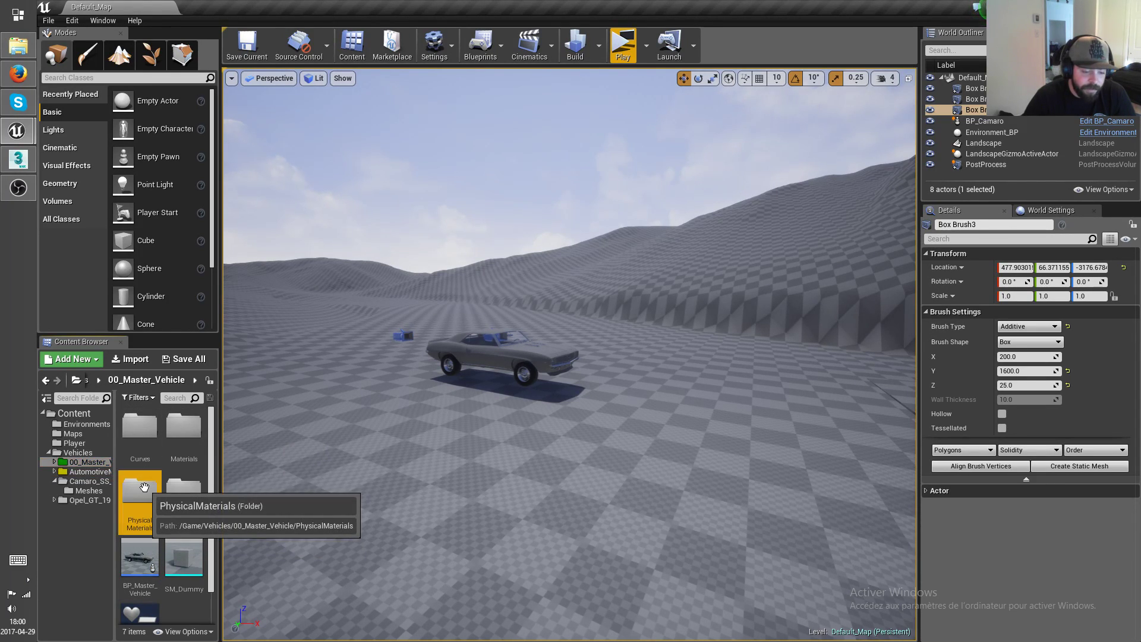
Open PM_Tire from the PhysicalMaterials folder to see its friction settings.
{"action": "double_click", "coordinate": [139, 489]}
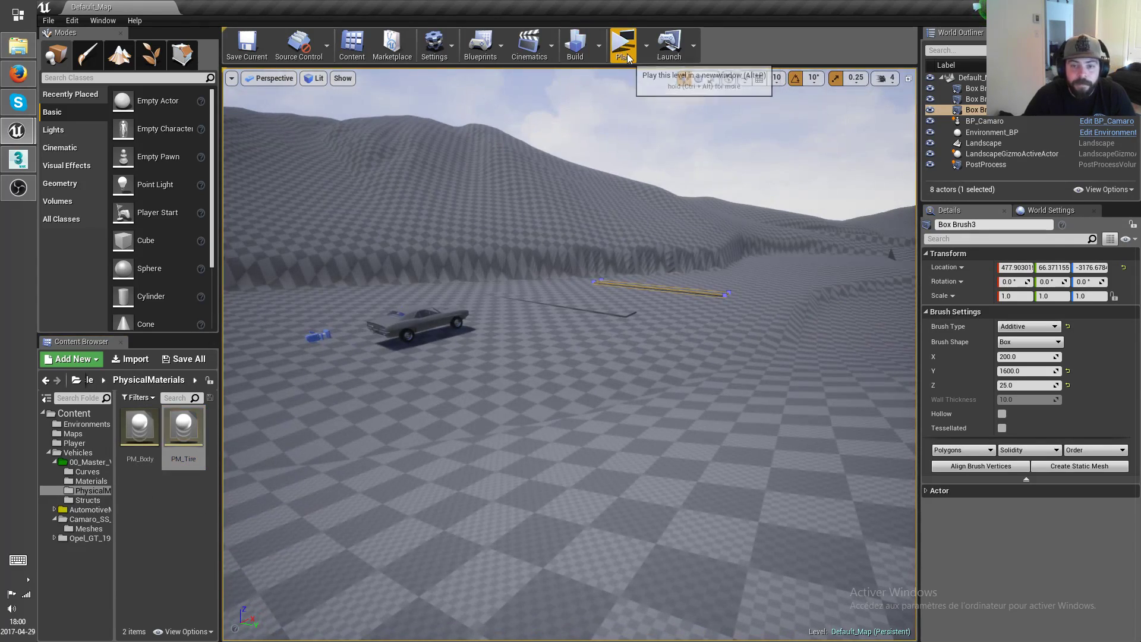
{"action": "mouse_move", "coordinate": [161, 443]}
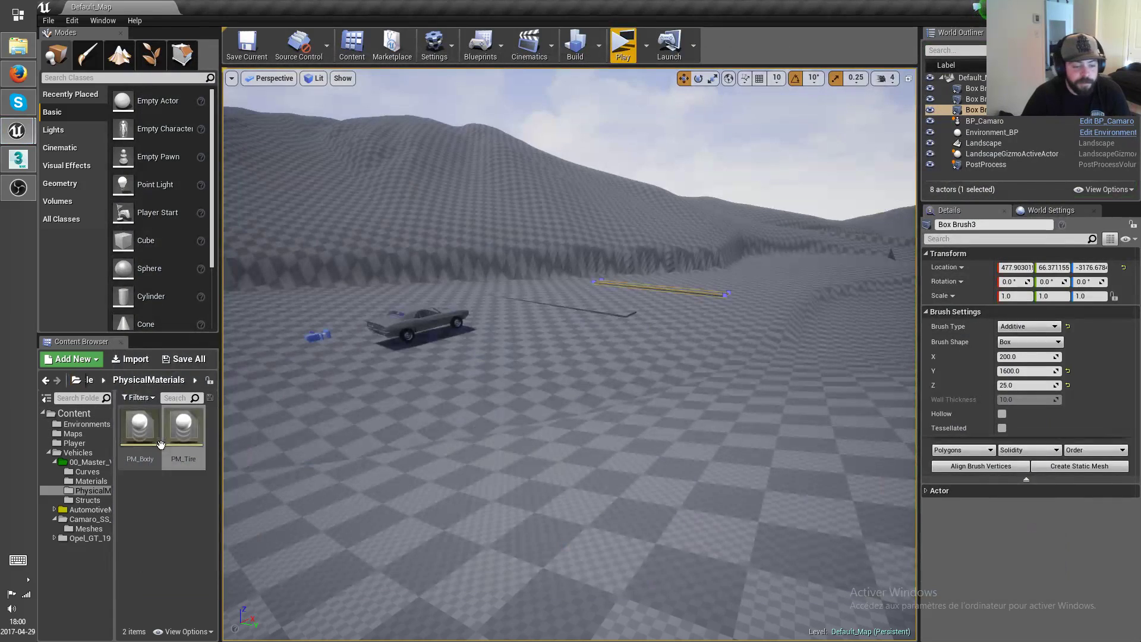
{"action": "double_click", "coordinate": [183, 426]}
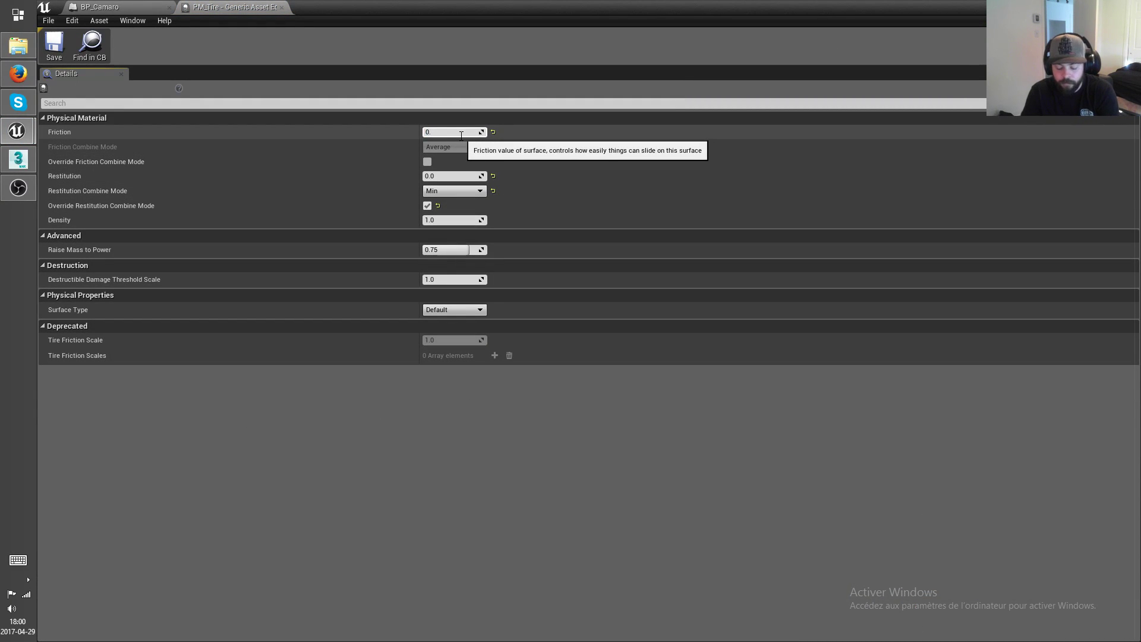
Set PM_Tire's Friction to 0.2.
{"action": "type", "text": "0.2"}
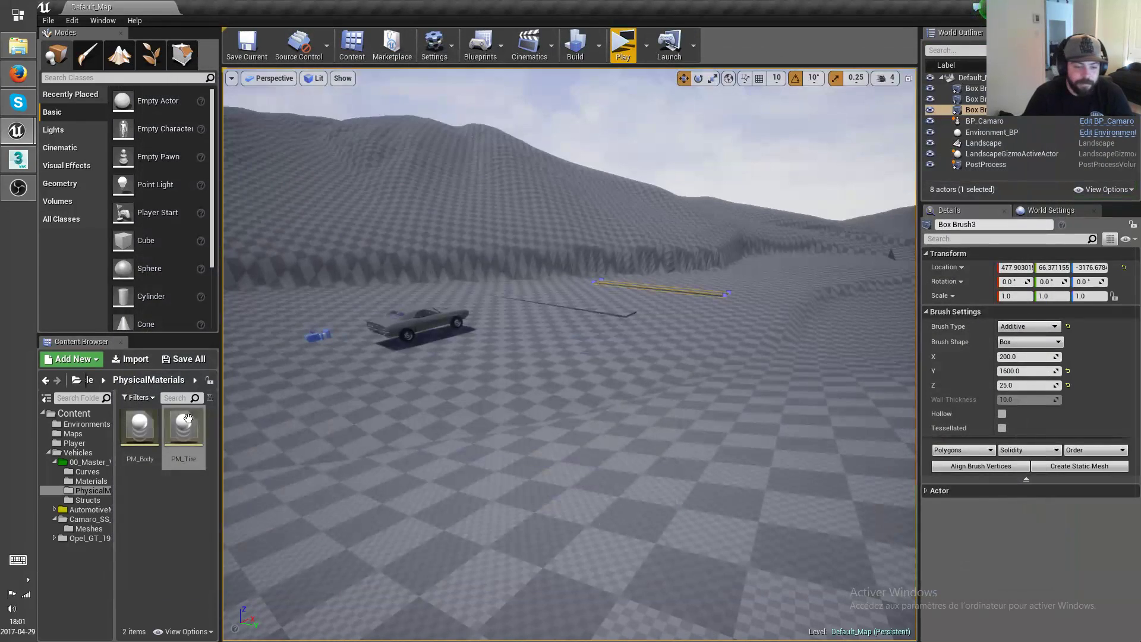
Raise PM_Tire's Friction to 1.0 and return to the level editor.
{"action": "double_click", "coordinate": [183, 426]}
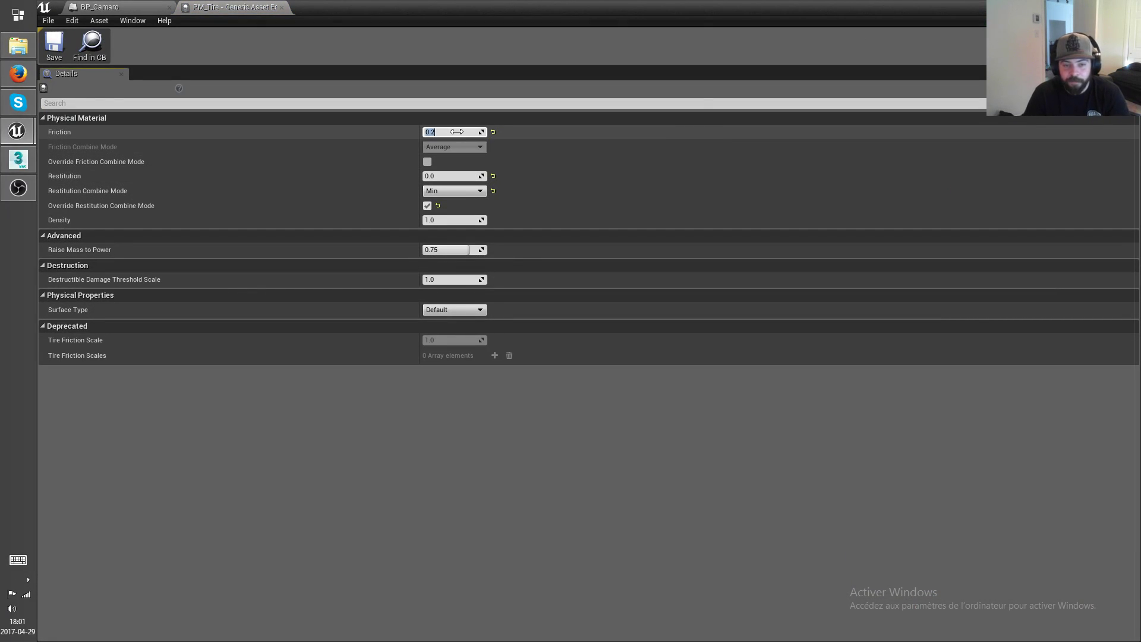
{"action": "type", "text": "1.0"}
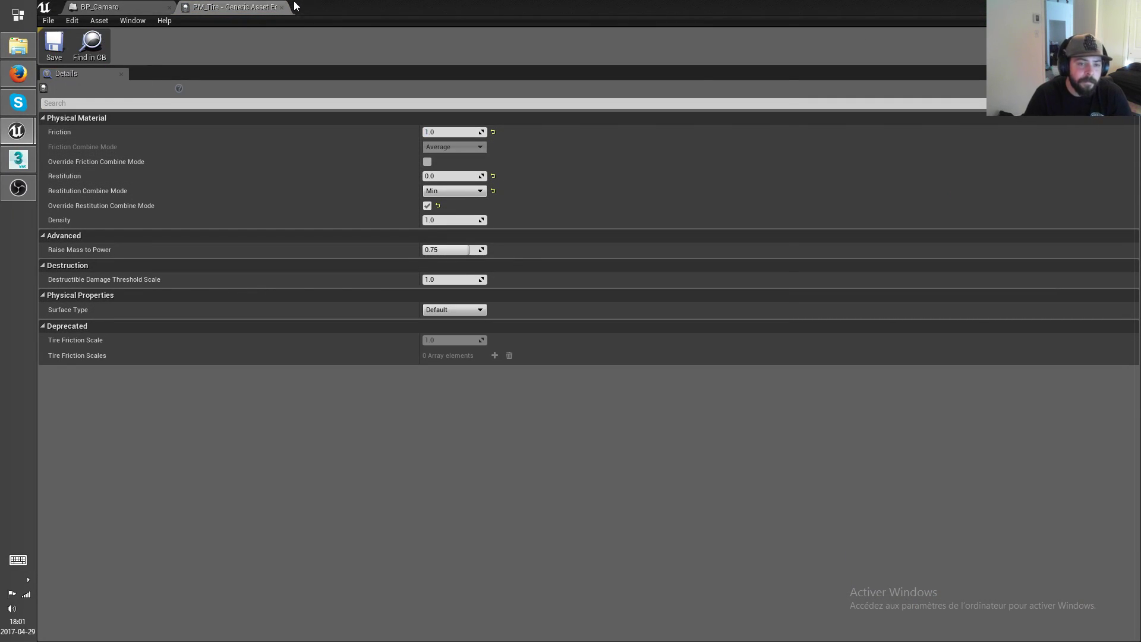
{"action": "left_click", "coordinate": [100, 8]}
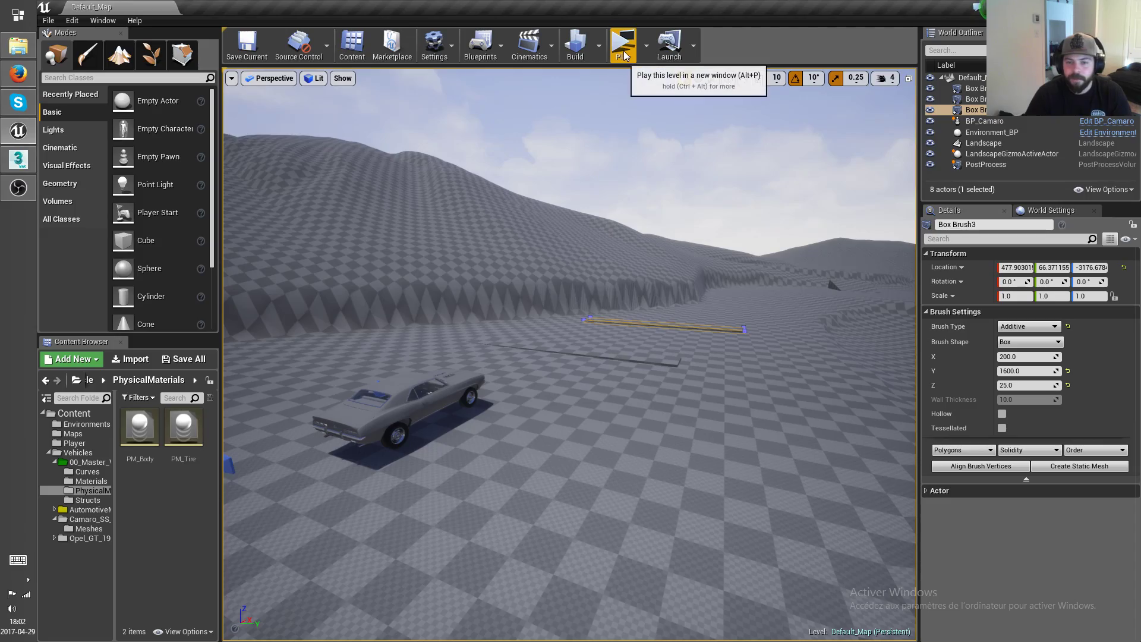
{"action": "left_click", "coordinate": [620, 44]}
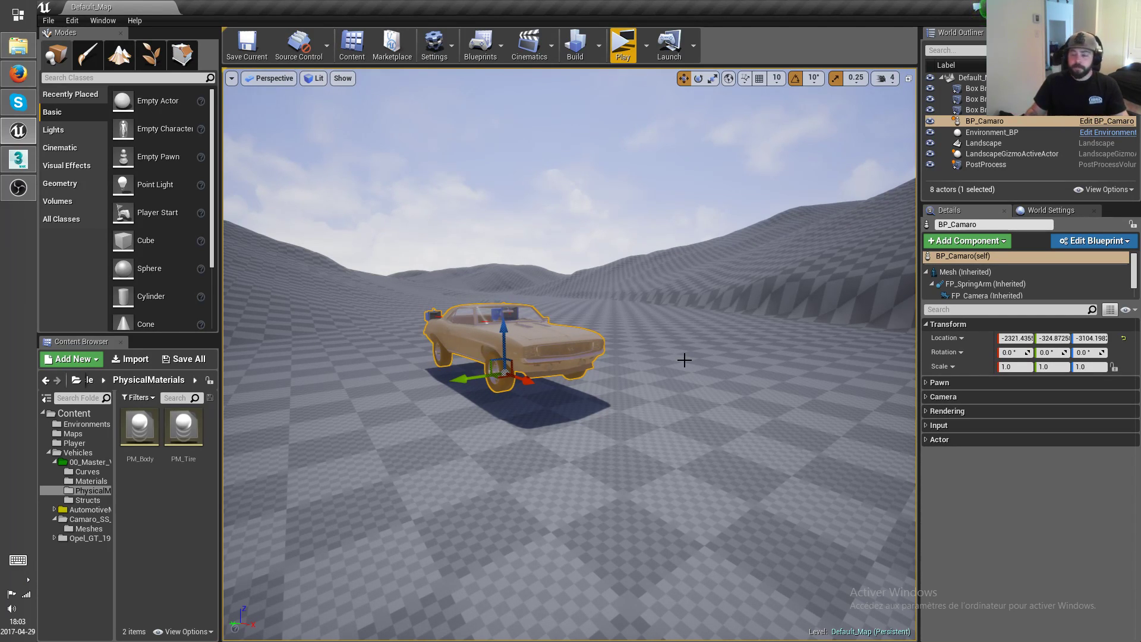
{"action": "mouse_move", "coordinate": [722, 534]}
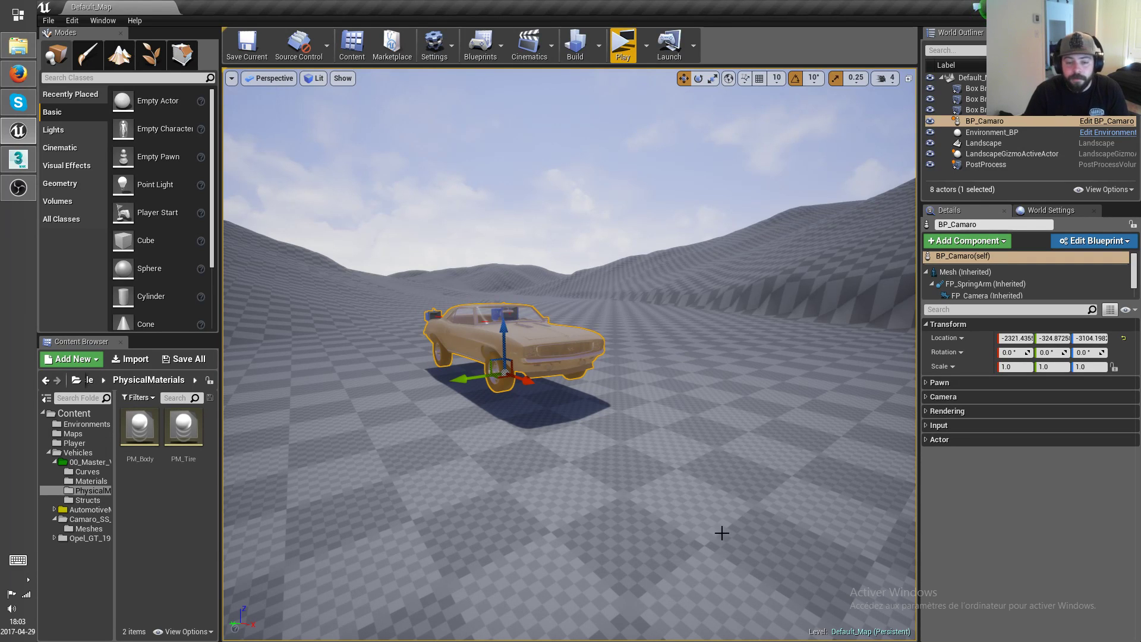